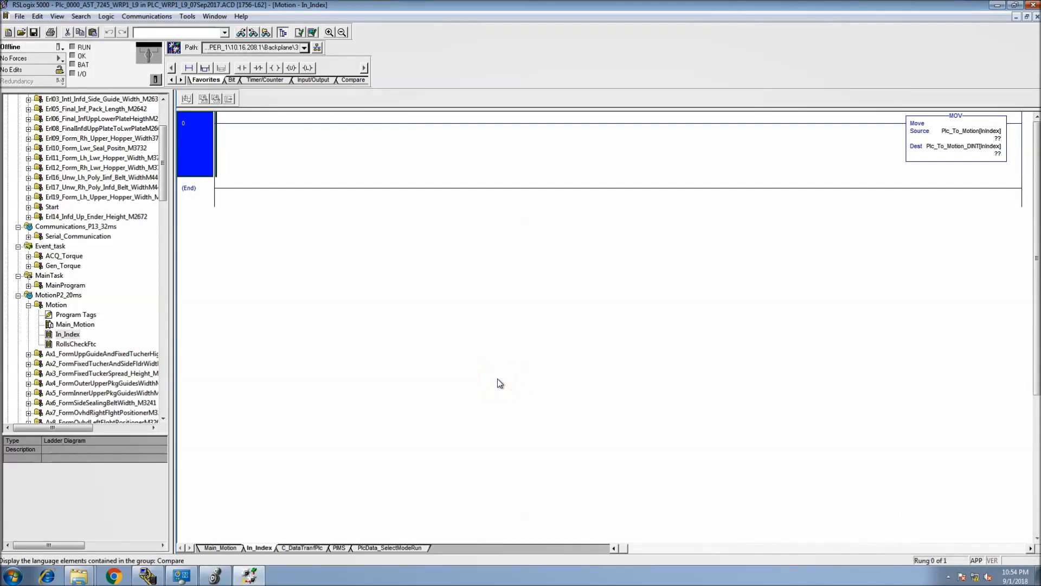
mouse_move(508, 388)
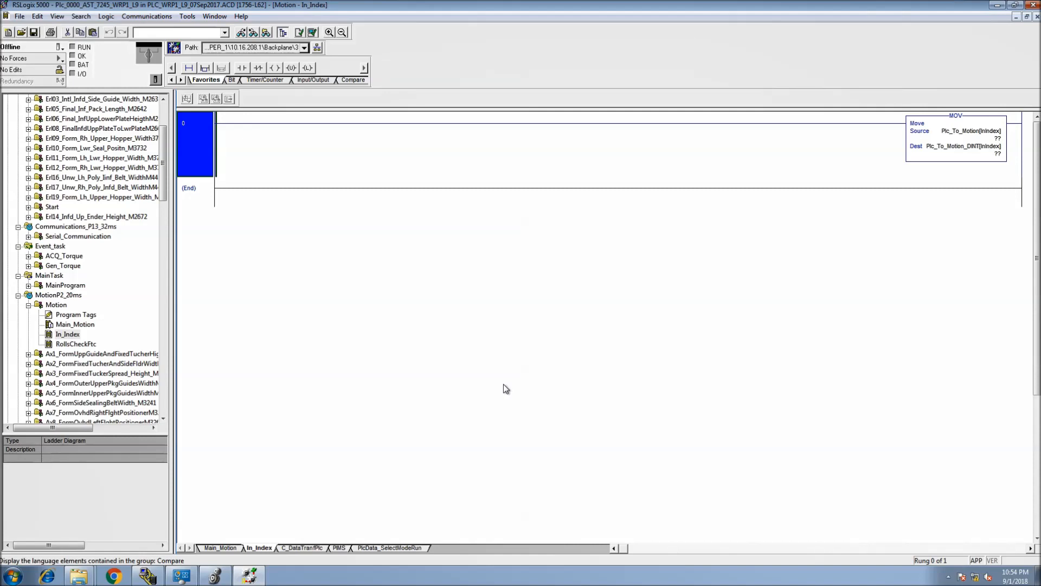
mouse_move(503, 390)
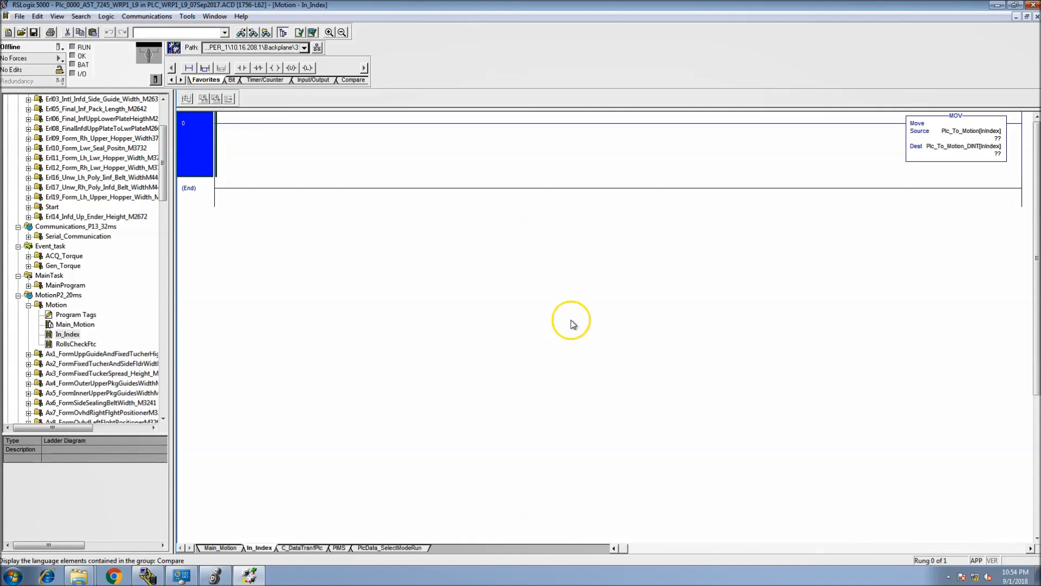
mouse_move(757, 190)
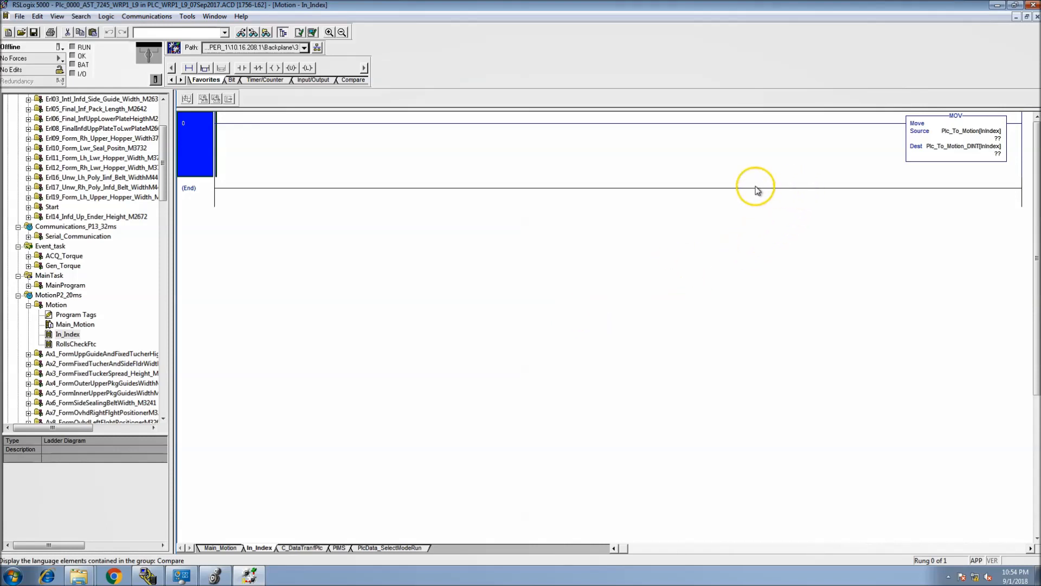
Show the cross-reference list for the Plc_To_Motion source tag from its context menu.
right_click(955, 130)
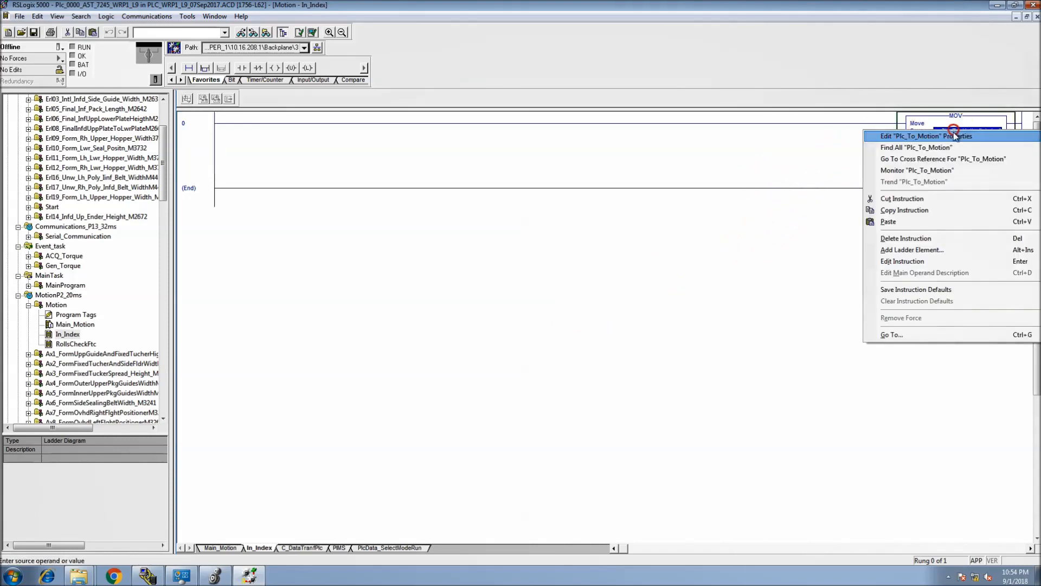
mouse_move(917, 170)
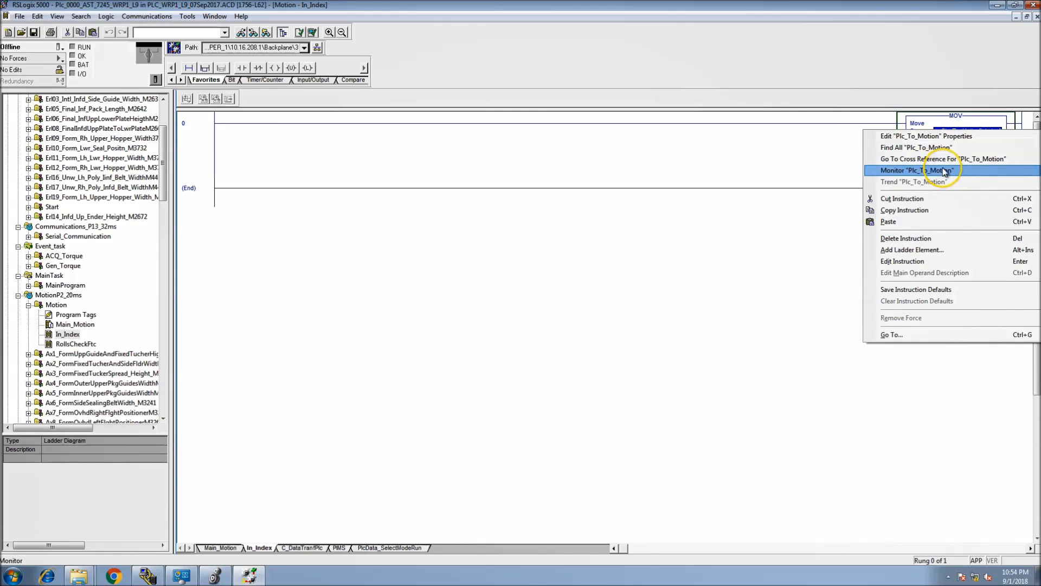
mouse_move(943, 159)
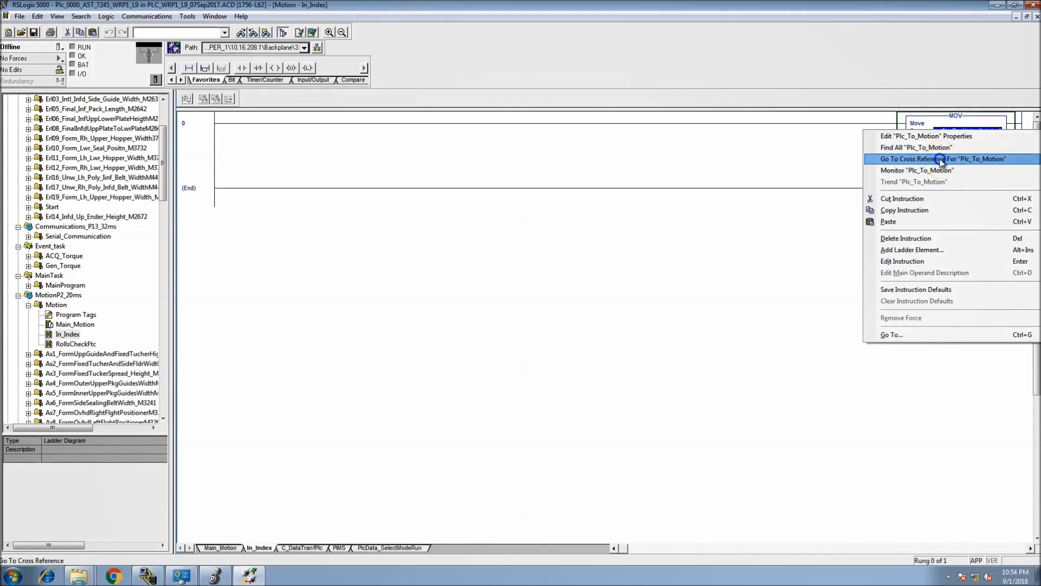
left_click(943, 159)
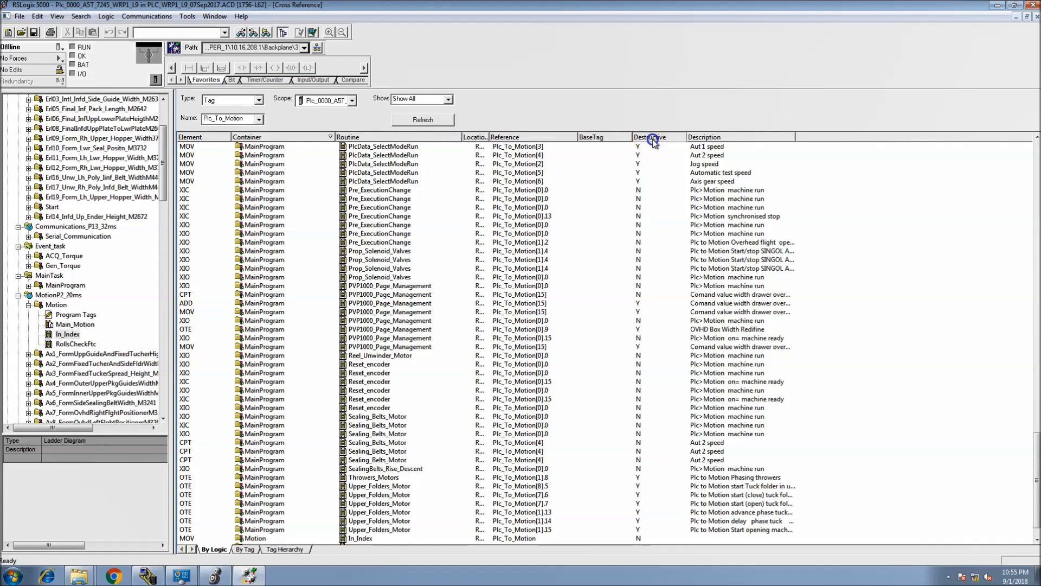
mouse_move(653, 139)
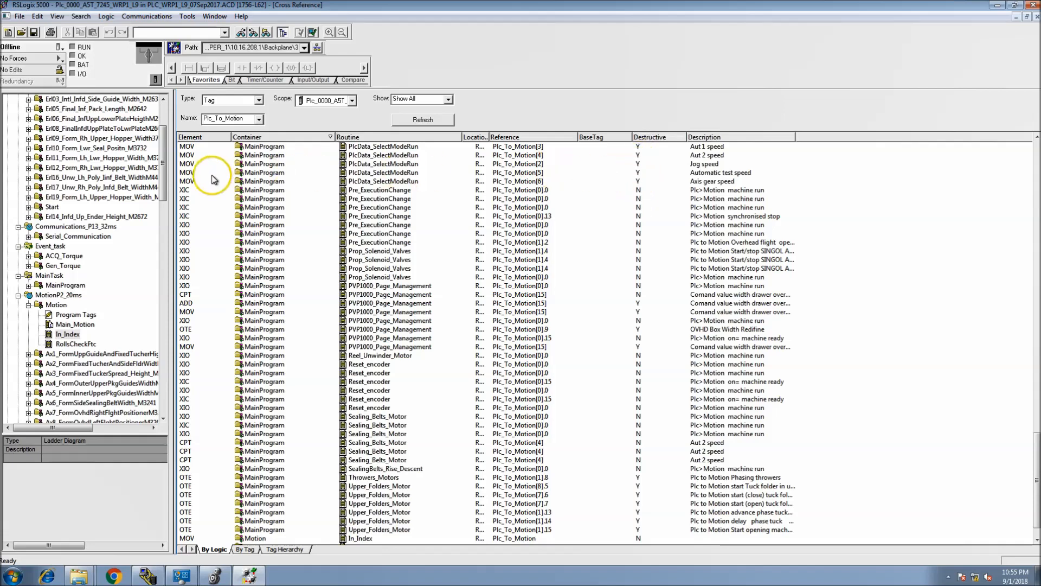
mouse_move(192, 147)
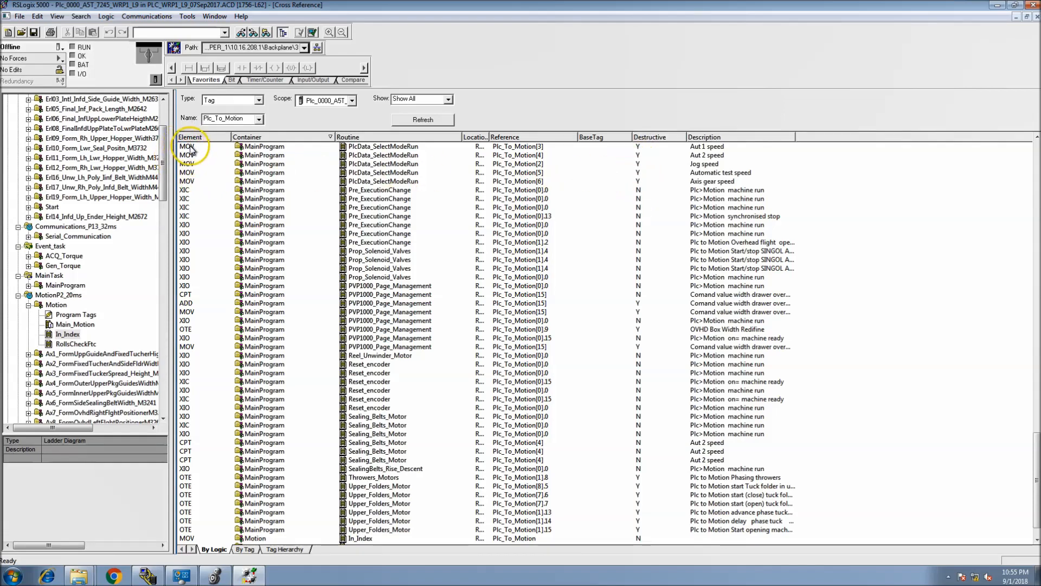
mouse_move(194, 149)
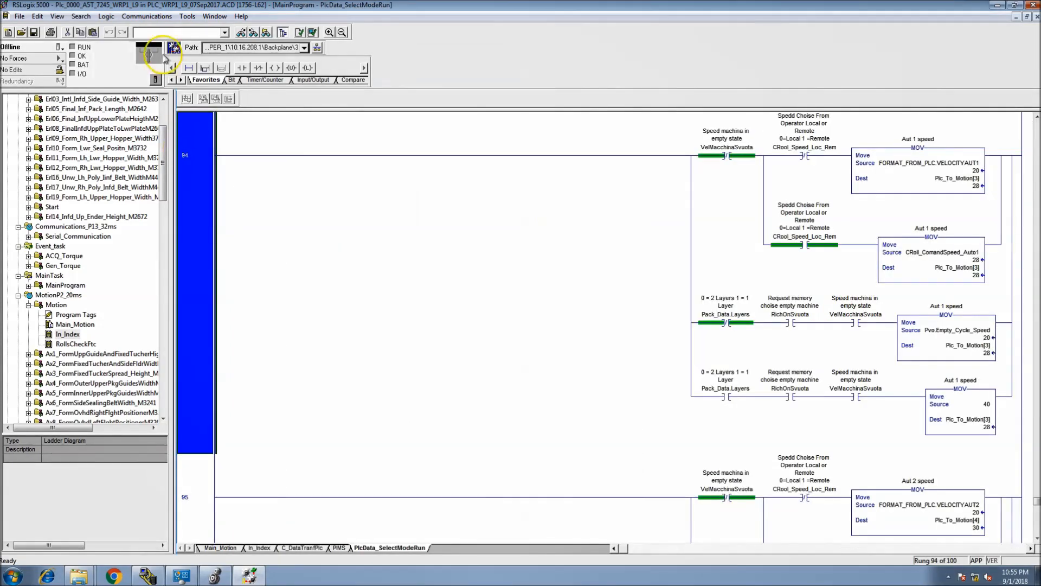
Review Plc_To_Motion MOV rungs in PlcData_SelectModeRun, switching back to Cross Reference via Window.
left_click(213, 15)
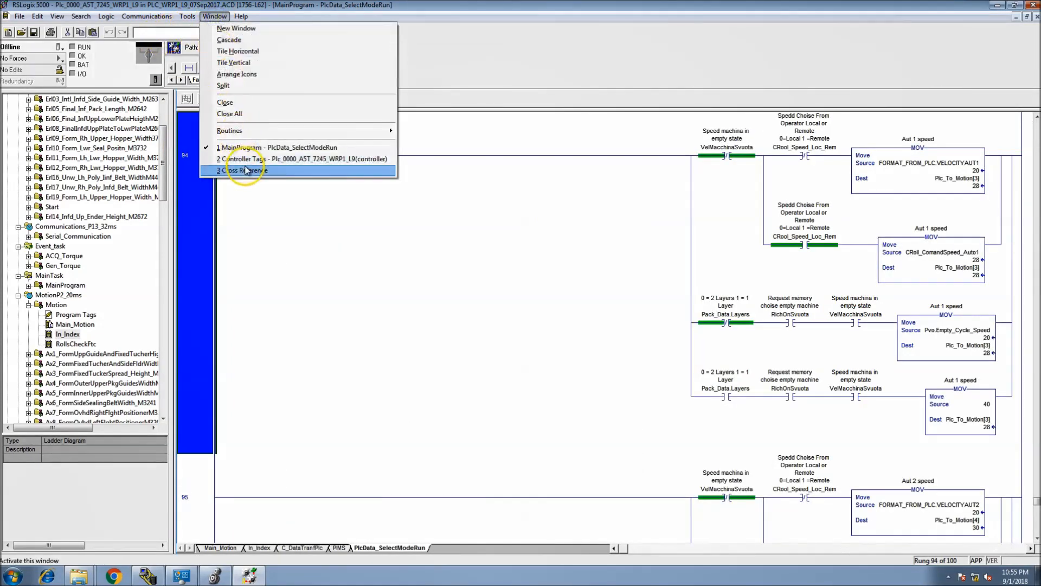
left_click(244, 169)
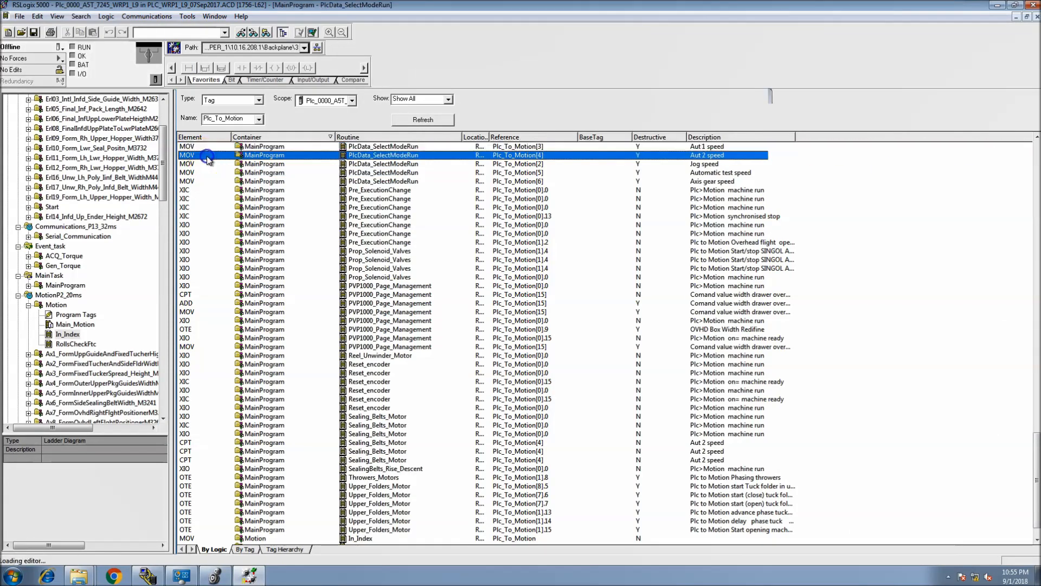
left_click(213, 16)
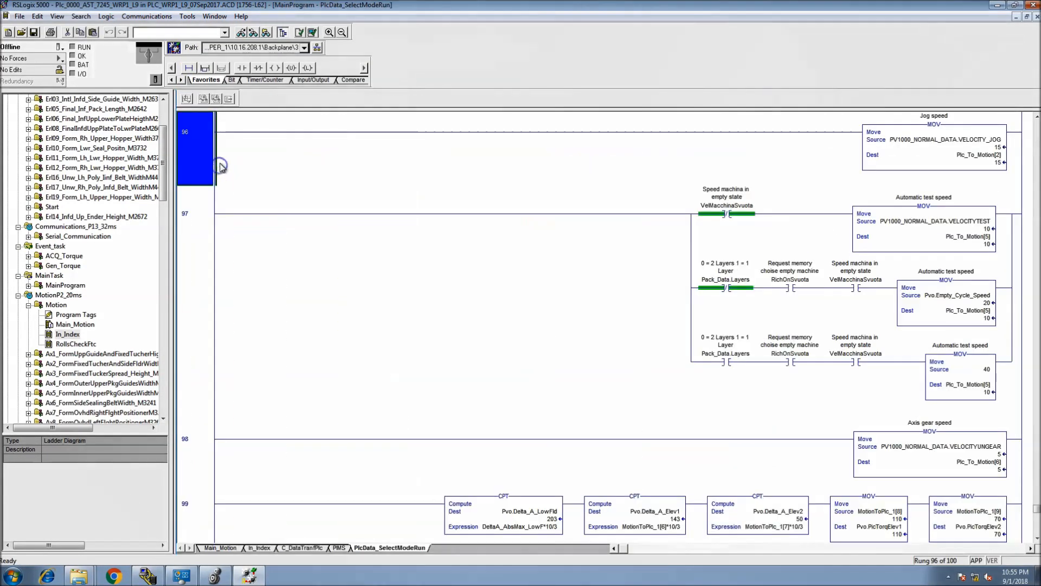
left_click(214, 16)
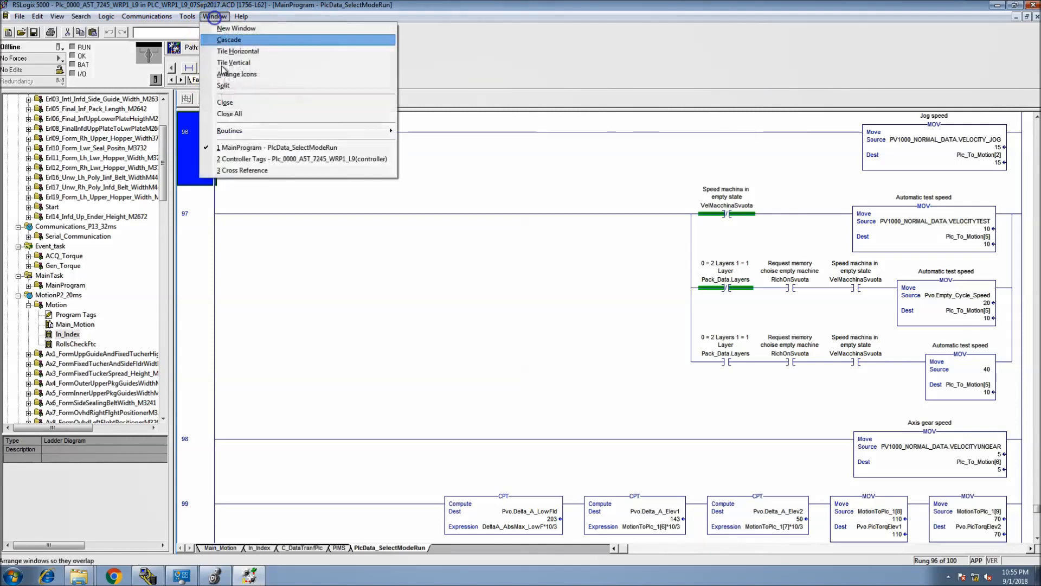
left_click(243, 171)
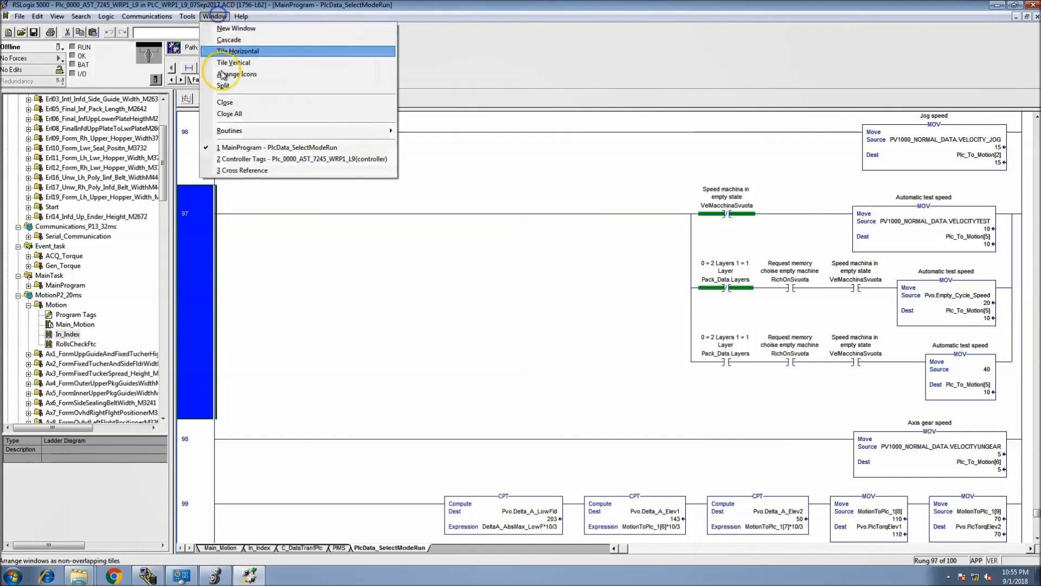
left_click(244, 170)
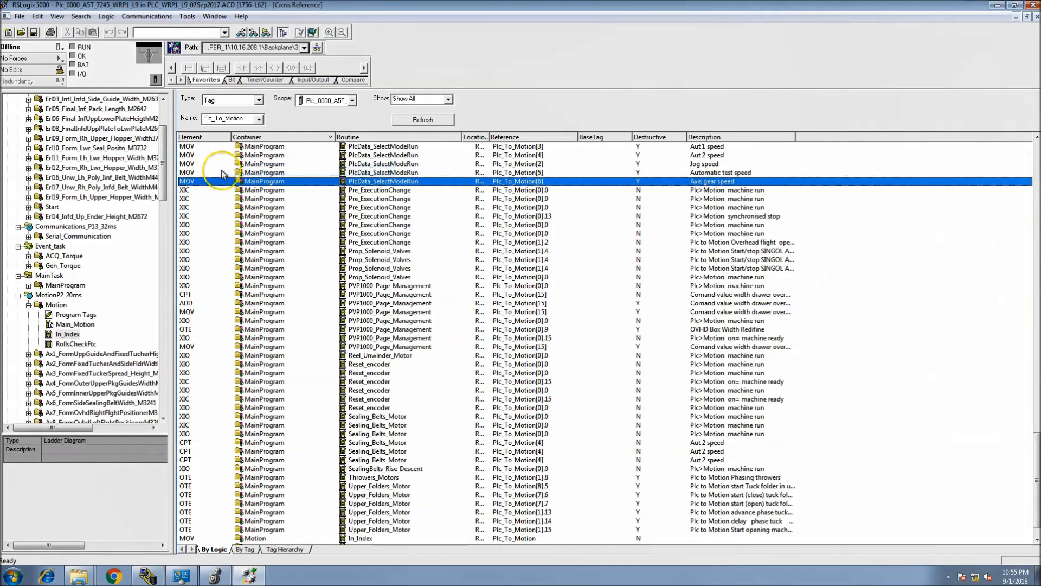
mouse_move(637, 313)
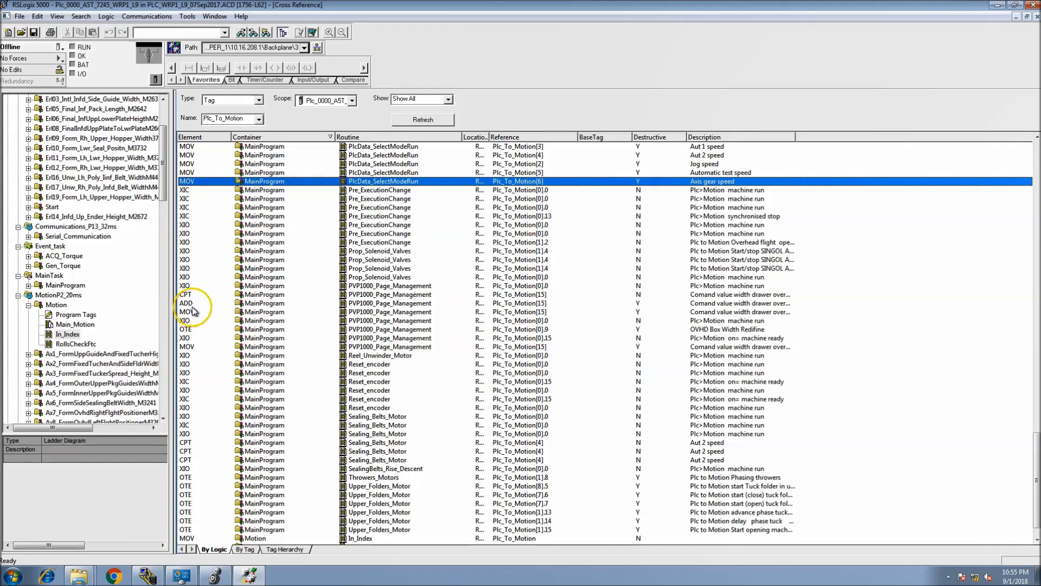
Open the Plc_To_Motion[15] MOV entry in PVP1000_Page_Management.
left_click(190, 311)
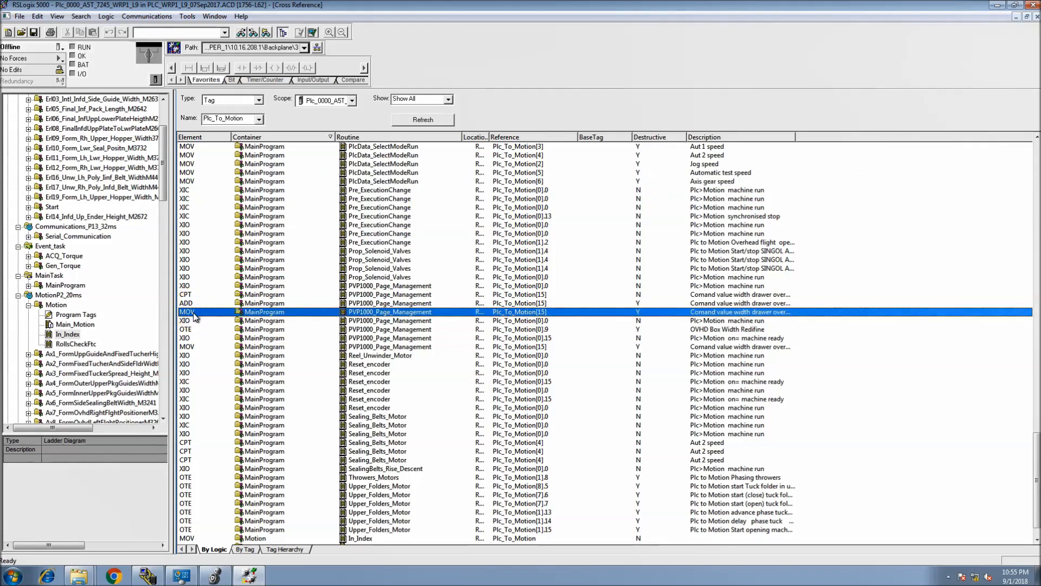
double_click(389, 311)
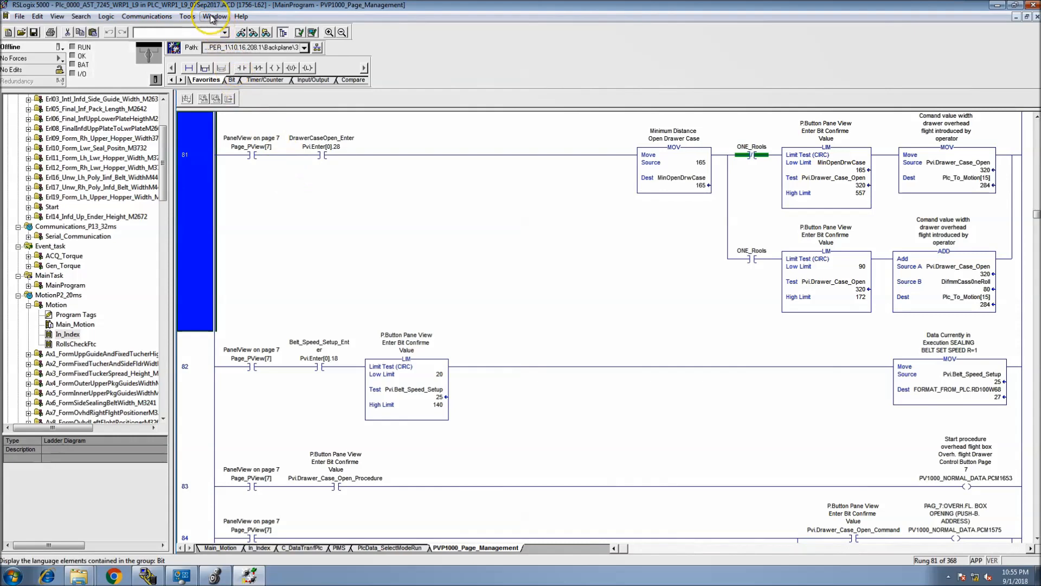
Return to the cross-reference list through the Window menu.
left_click(214, 16)
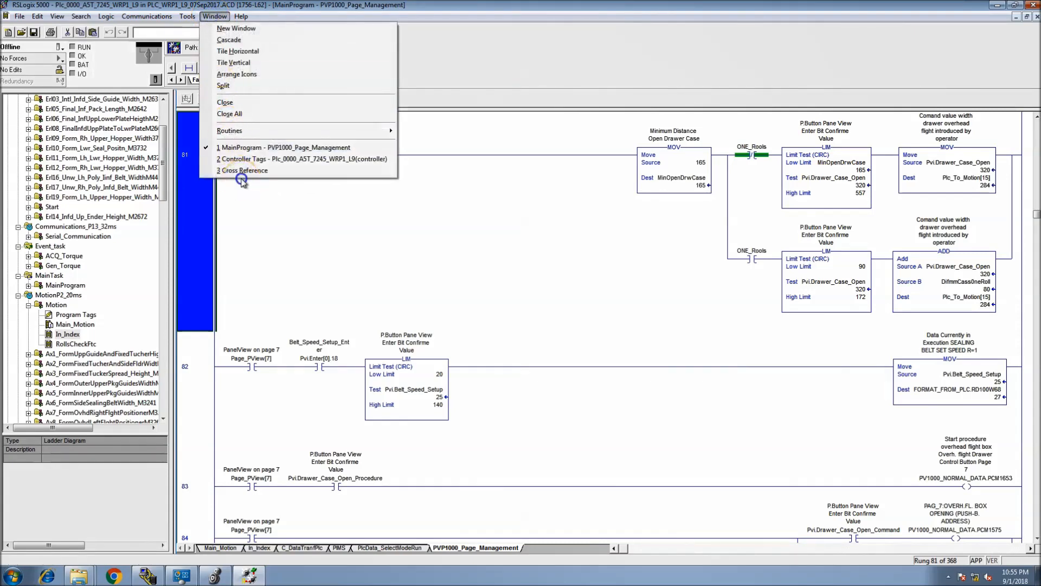
mouse_move(243, 170)
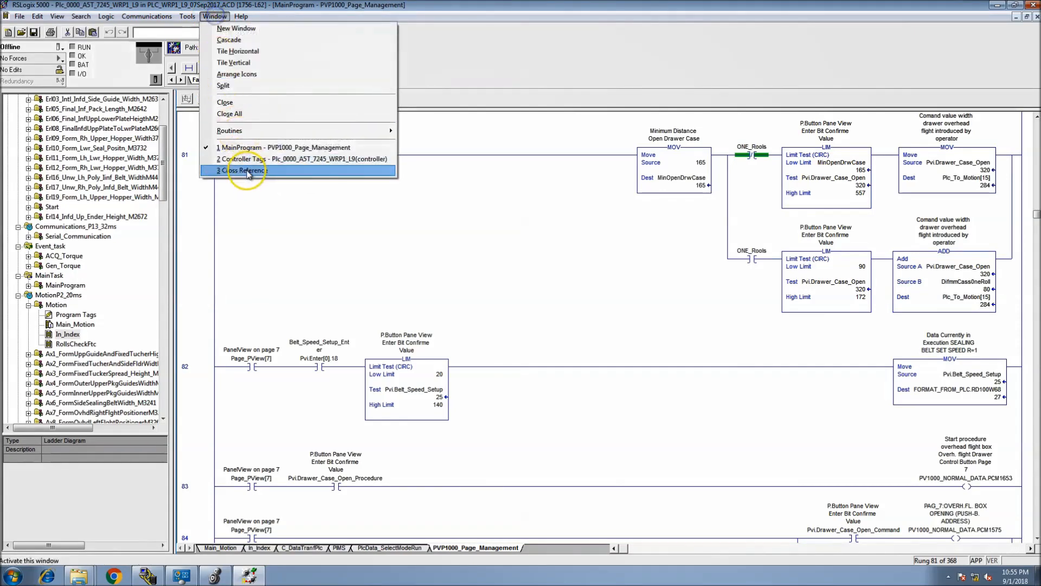
left_click(243, 169)
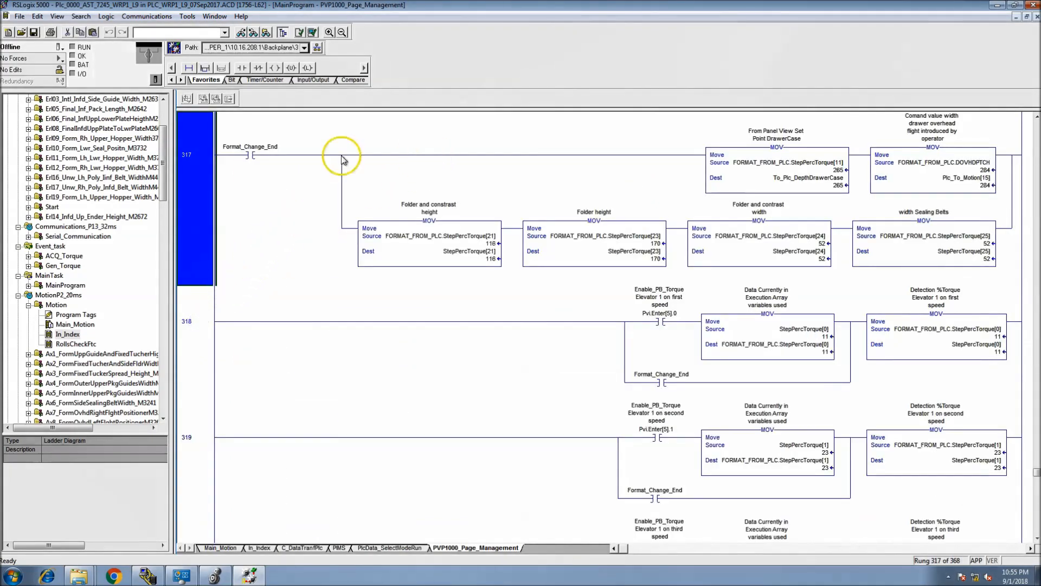
left_click(213, 15)
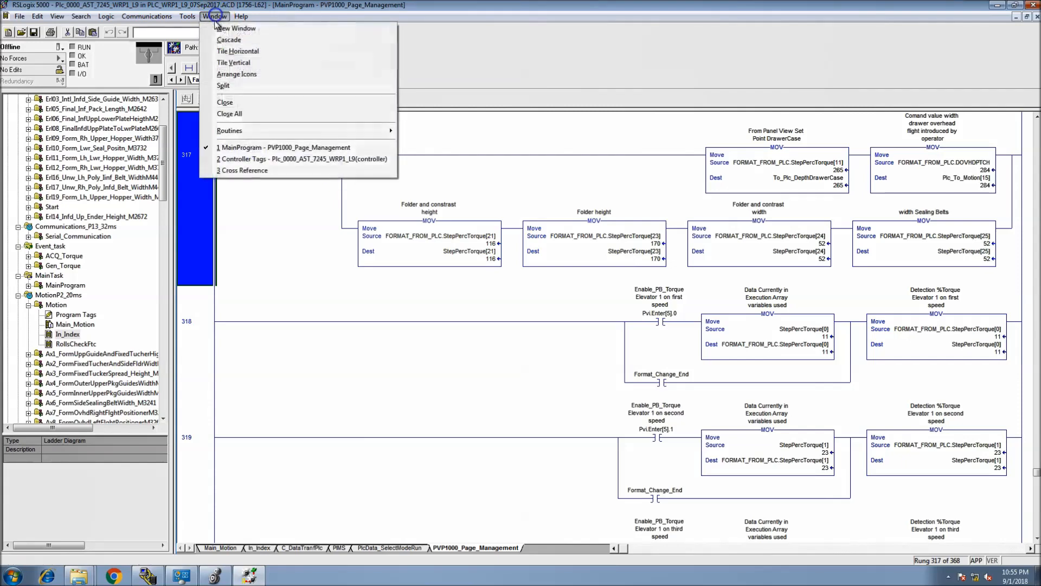
left_click(245, 169)
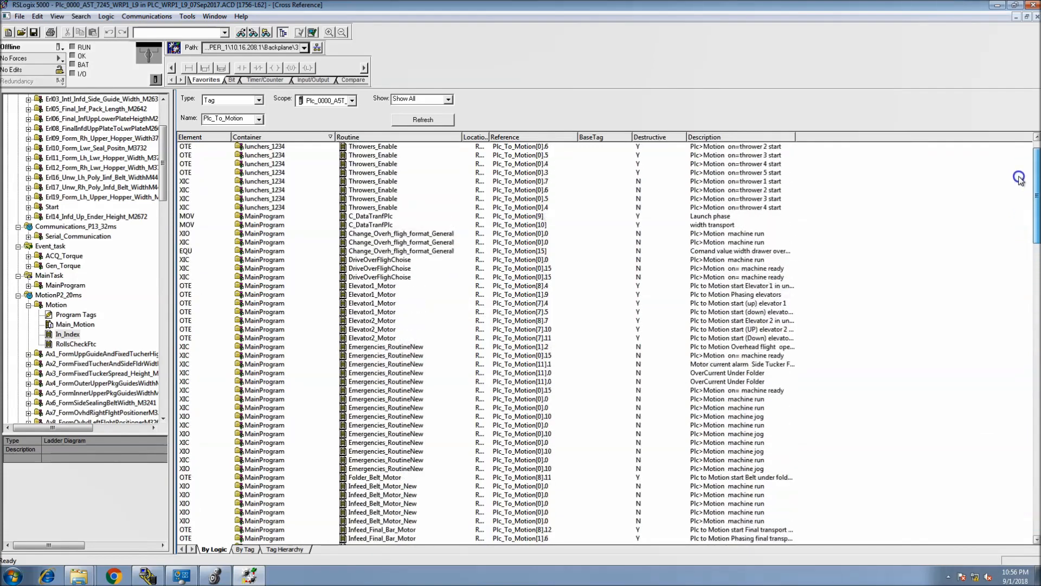
Scroll to the bottom of the list and open the MOV entry for routine In_Index.
scroll("down", 3)
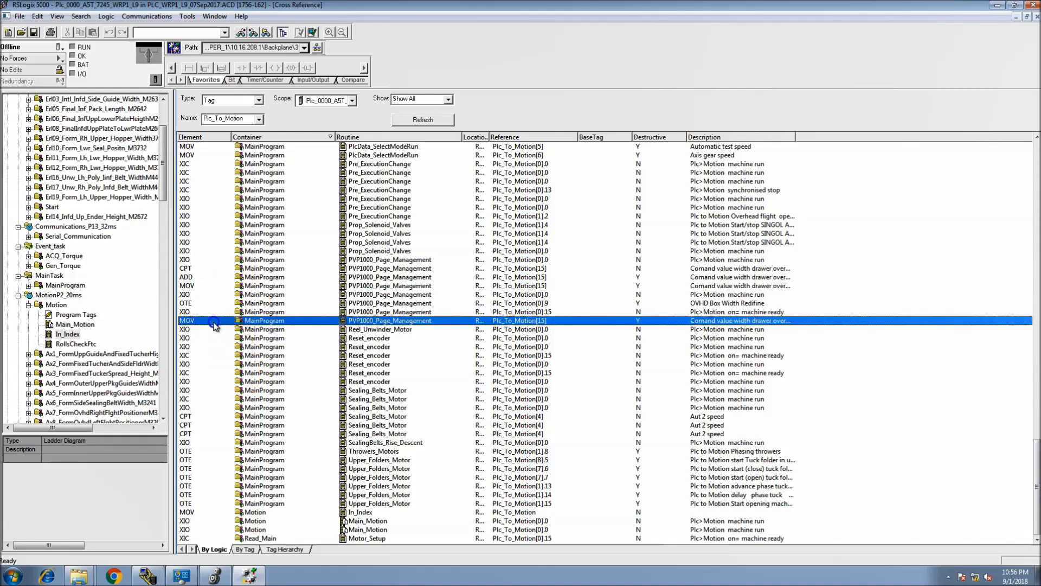
mouse_move(213, 377)
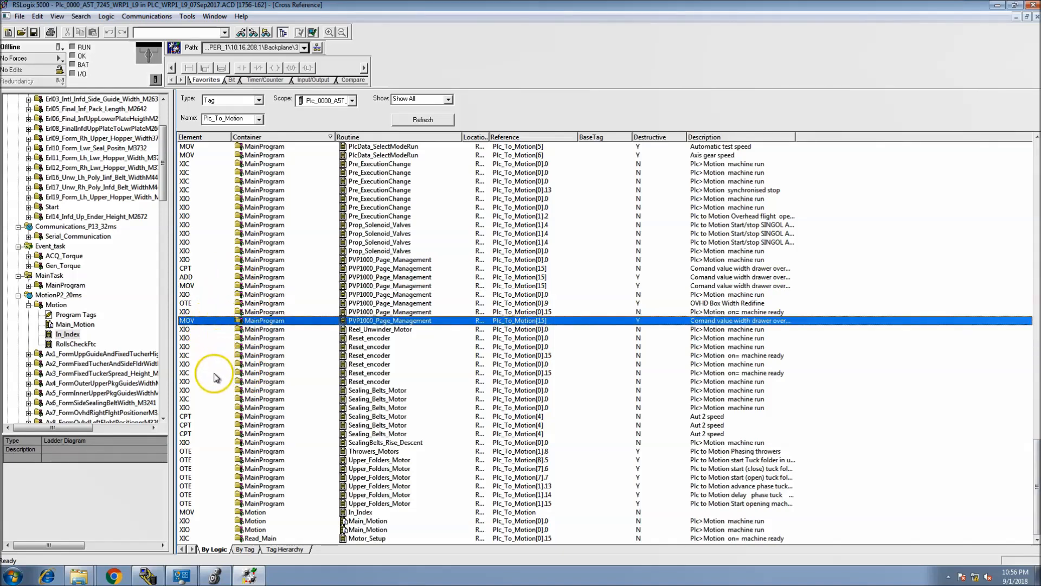
mouse_move(209, 514)
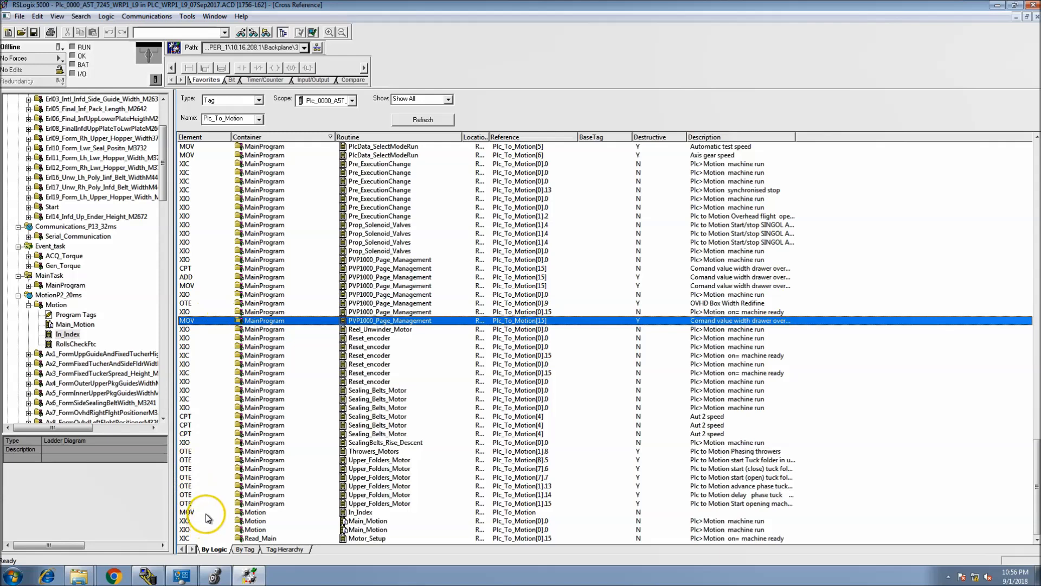
double_click(207, 515)
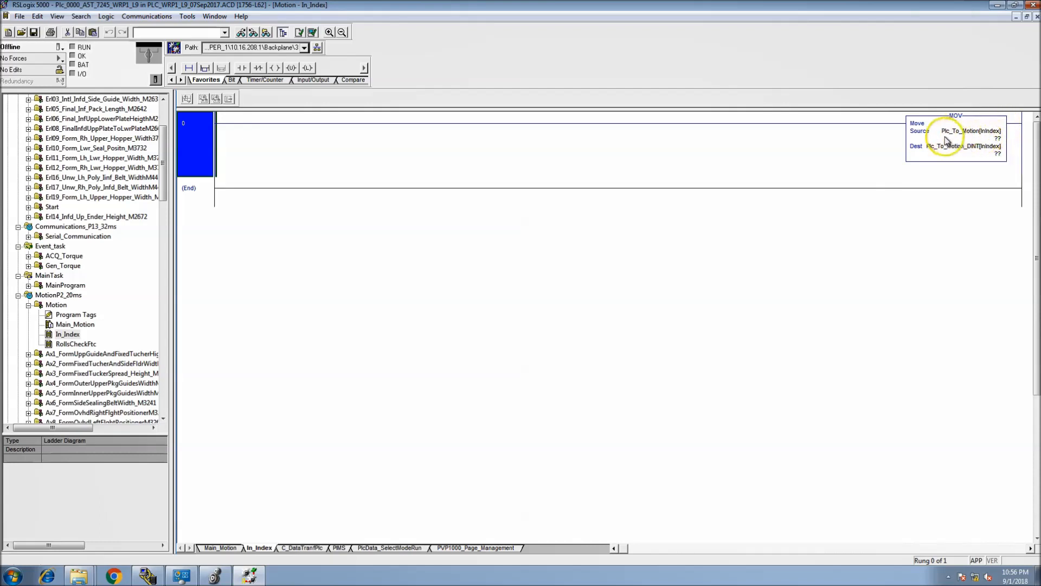
From the In_Index MOV operand, list all Plc_To_Motion cross-references and scroll the results.
left_click(963, 130)
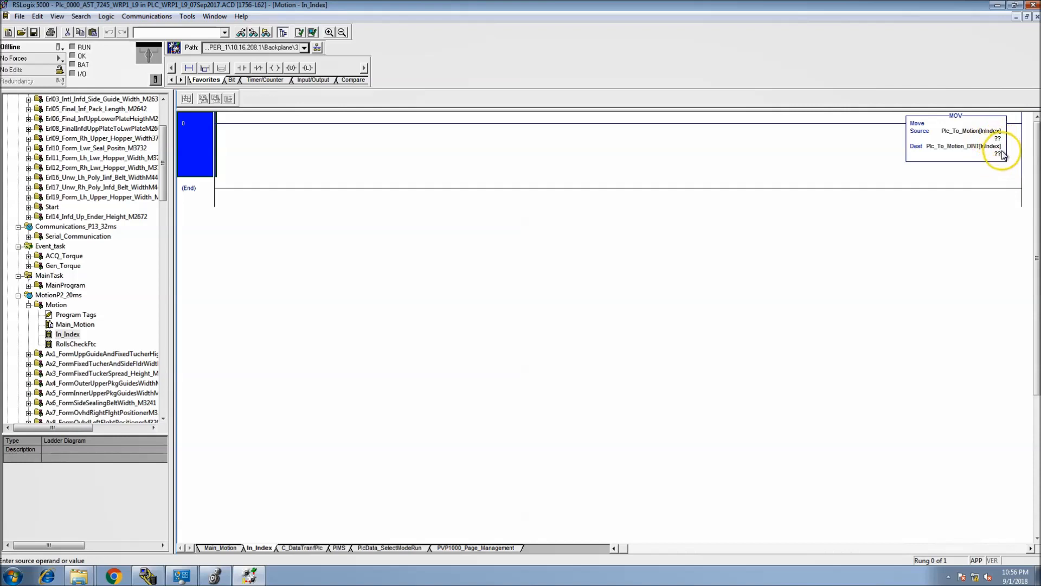
left_click(963, 145)
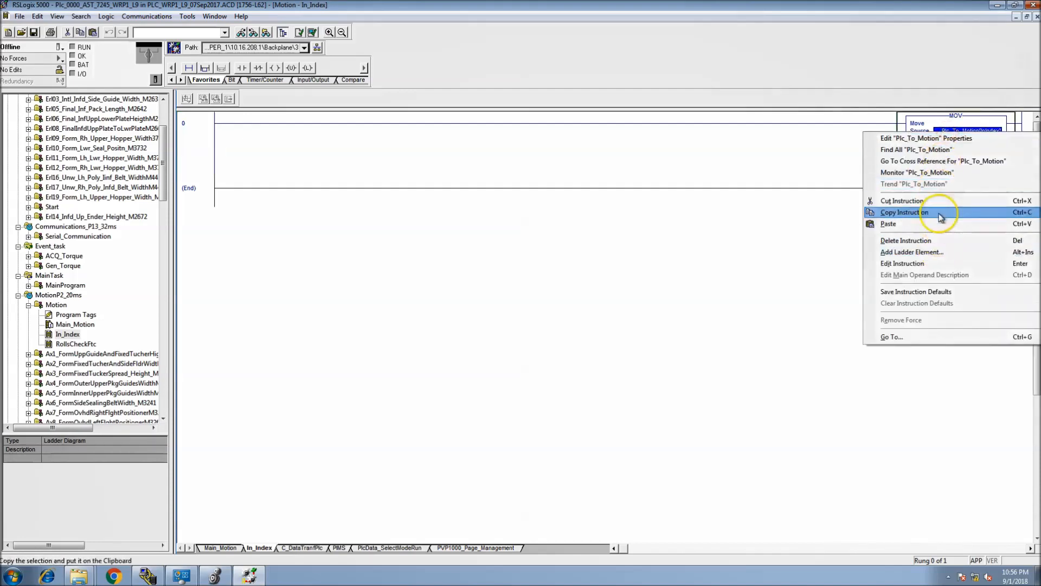
mouse_move(930, 173)
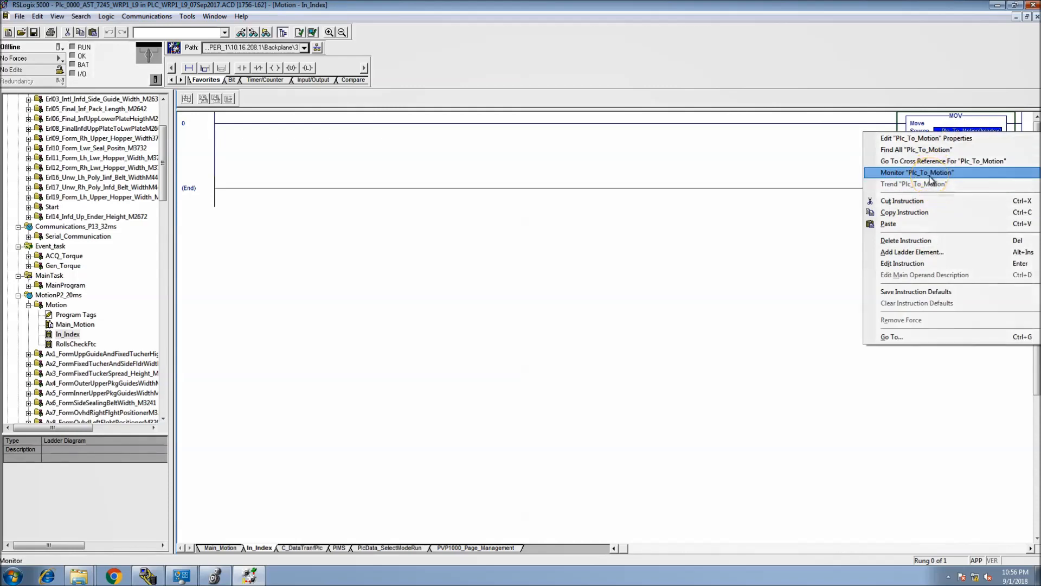
mouse_move(929, 161)
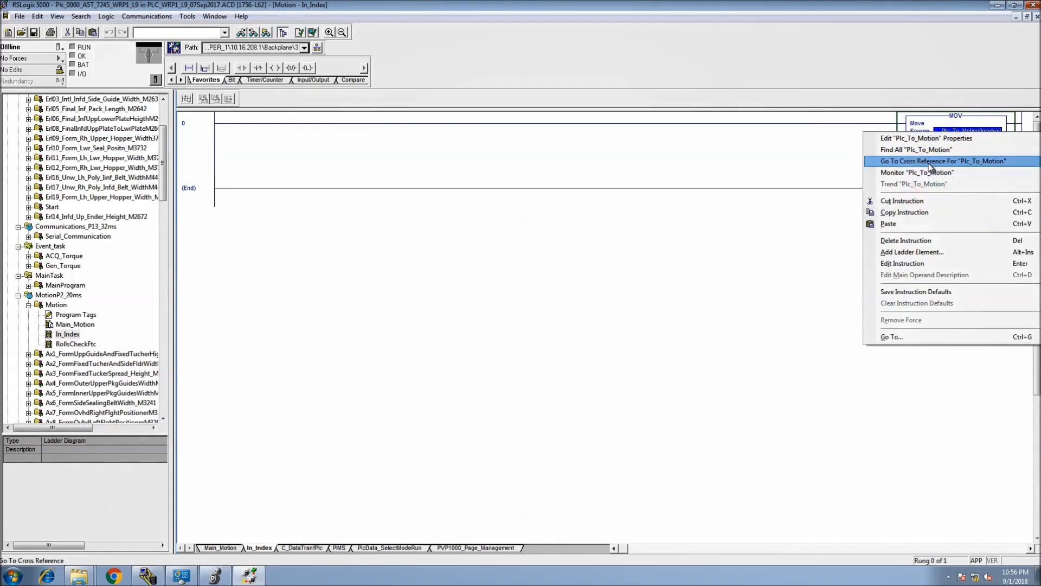
left_click(943, 160)
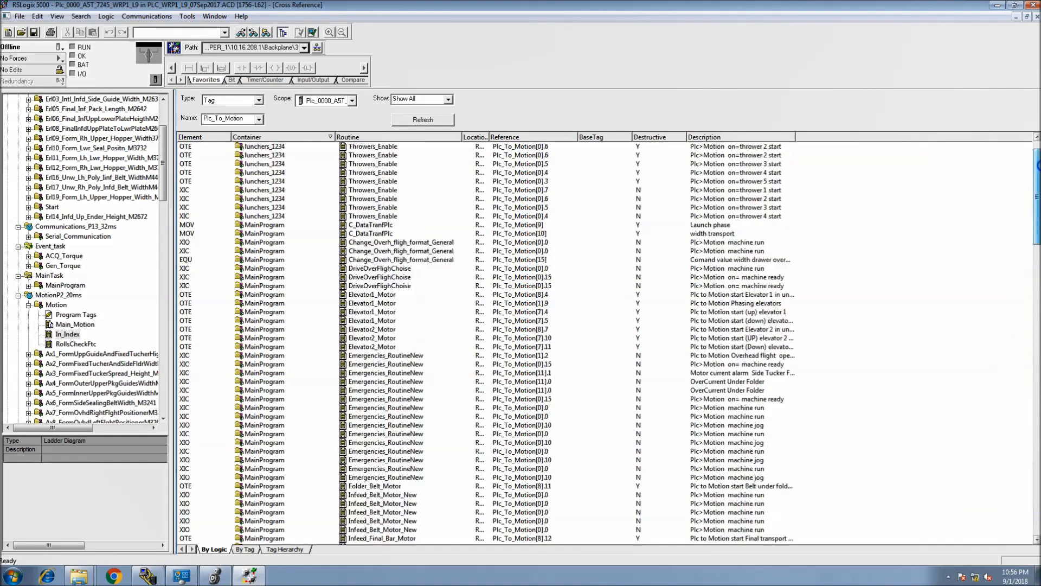
scroll("down", 3)
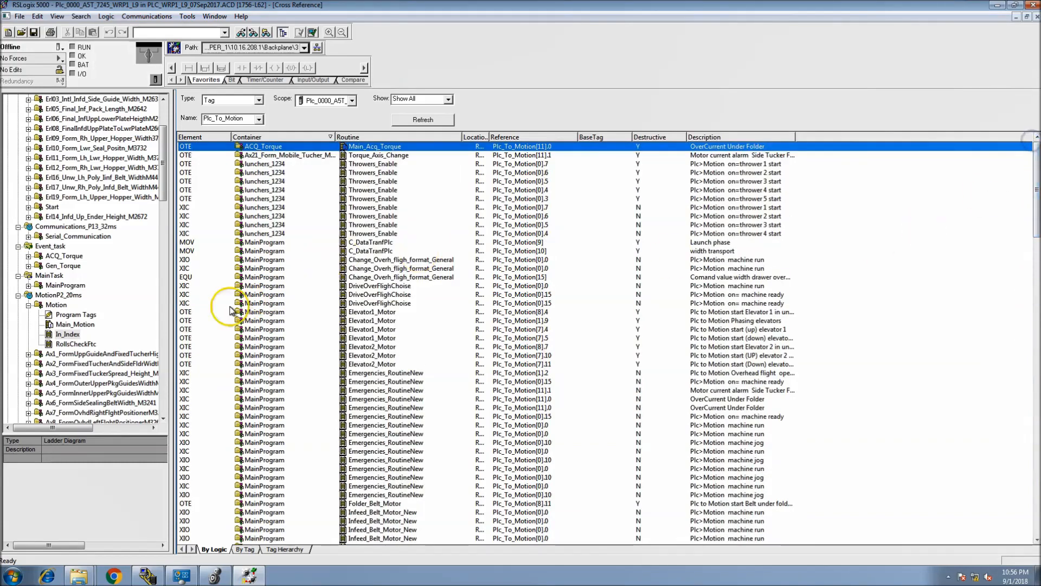
Open the C_DataTranfPlc width transport move and list cross-references for Plc_To_Motion[10].
double_click(370, 243)
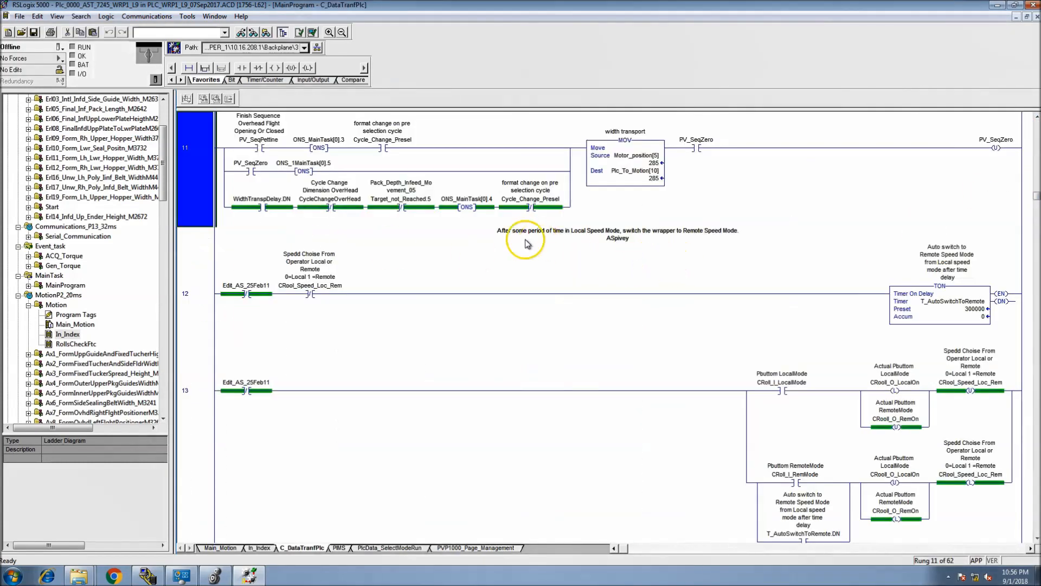
mouse_move(633, 175)
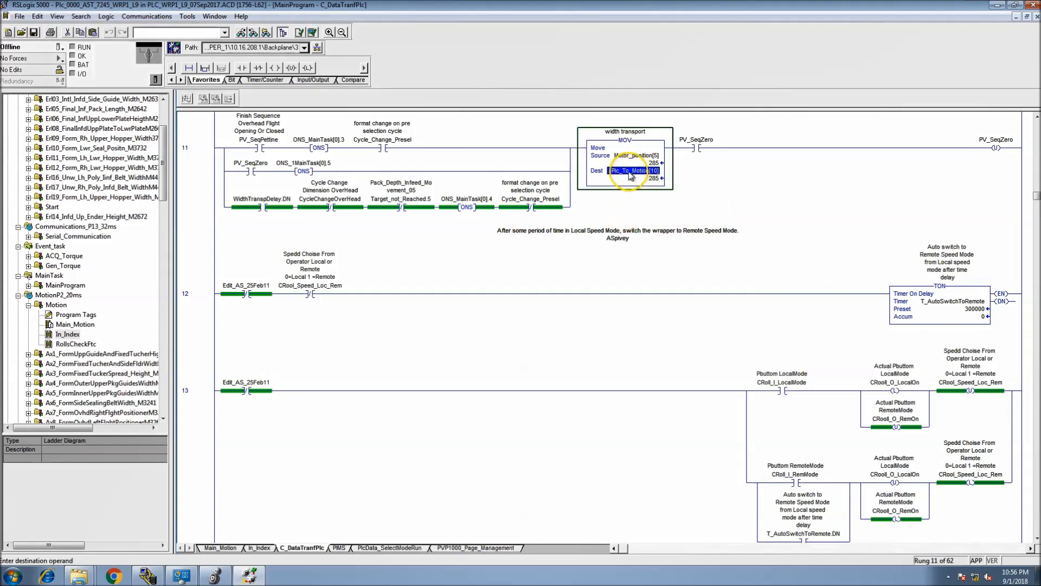
right_click(632, 170)
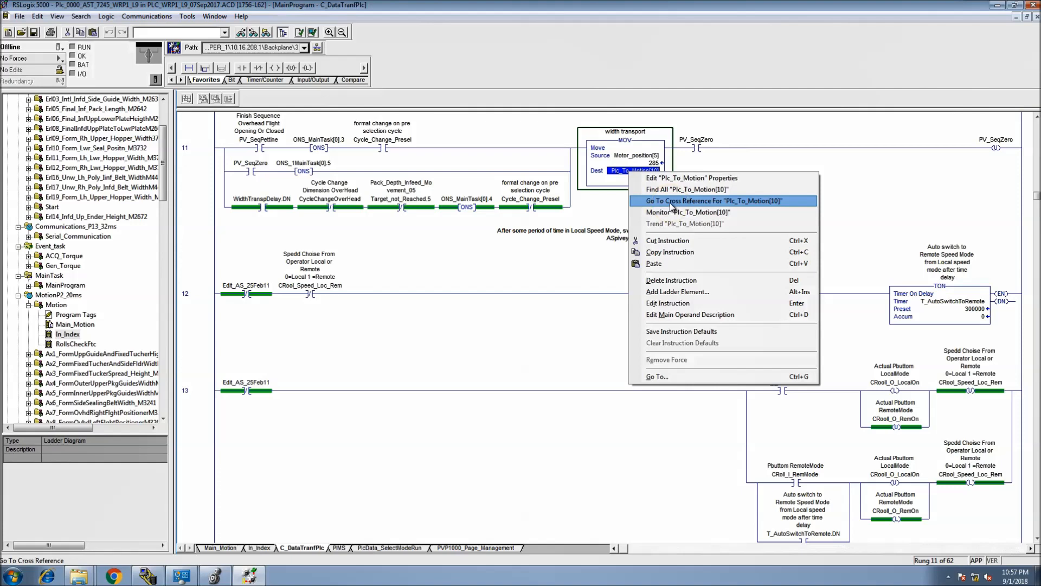
left_click(713, 200)
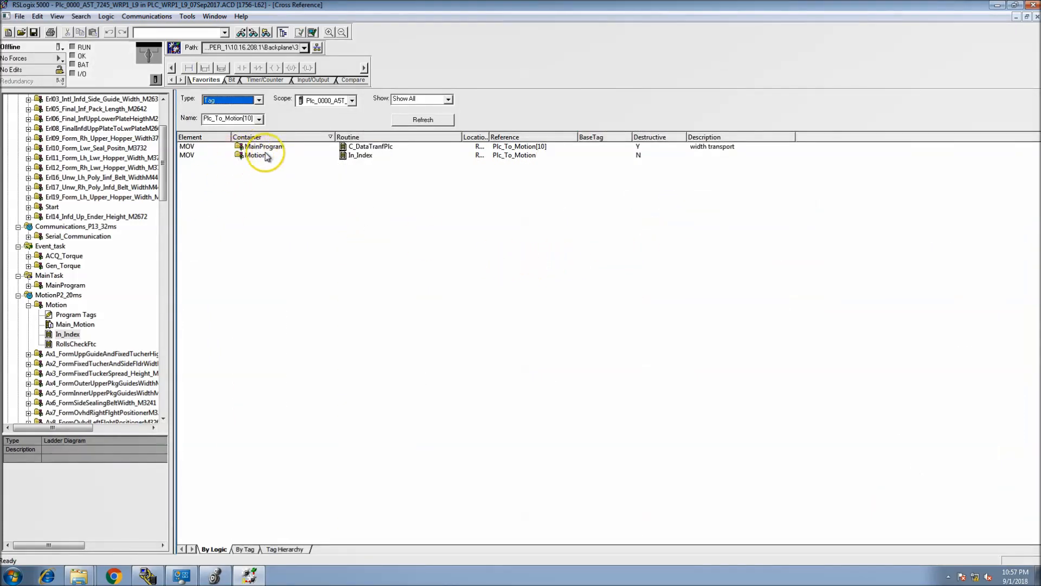
mouse_move(452, 158)
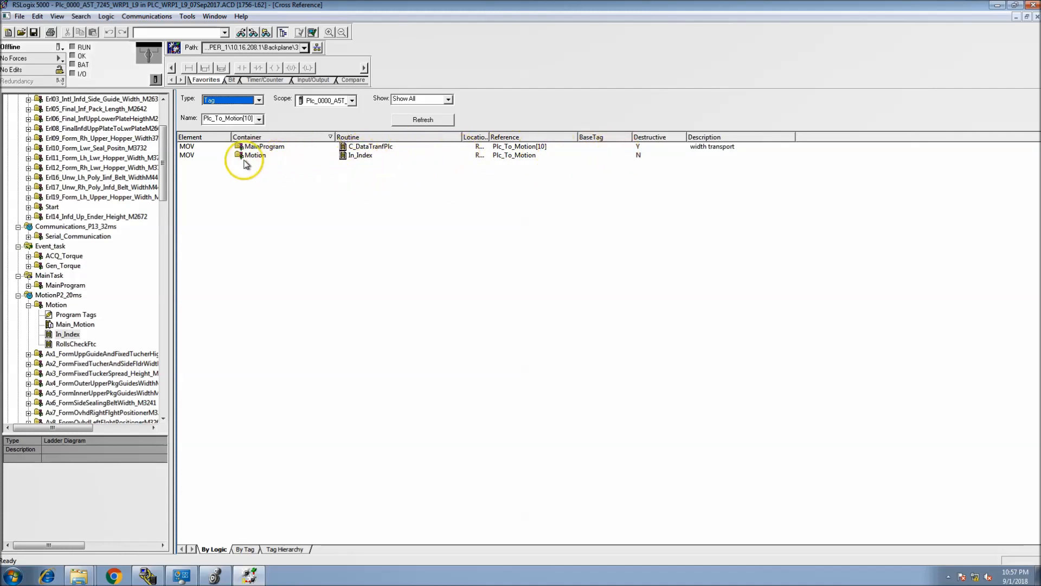
Open the In_Index reference from the Plc_To_Motion[10] cross-reference list.
double_click(263, 146)
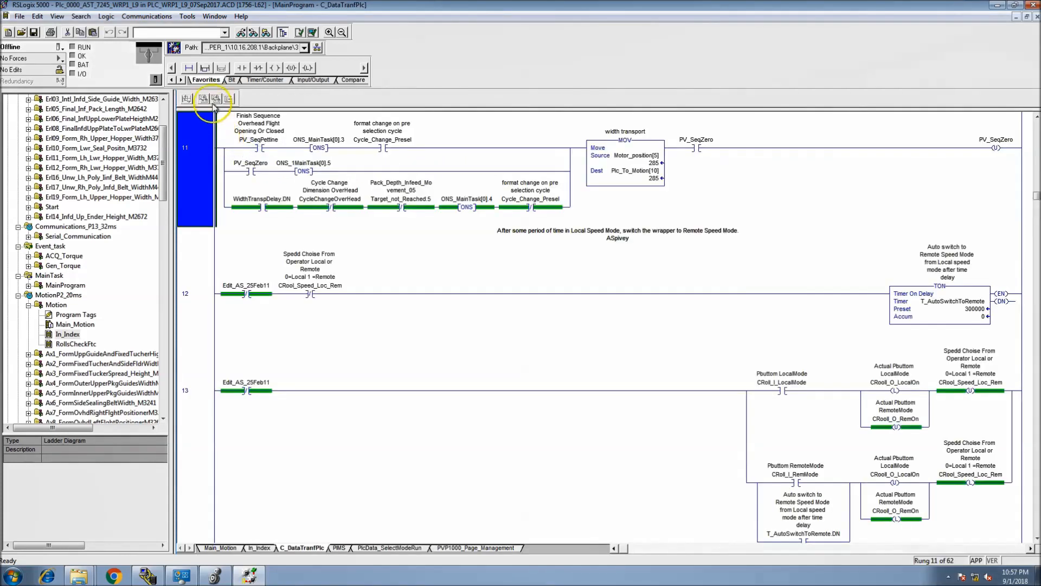
left_click(214, 16)
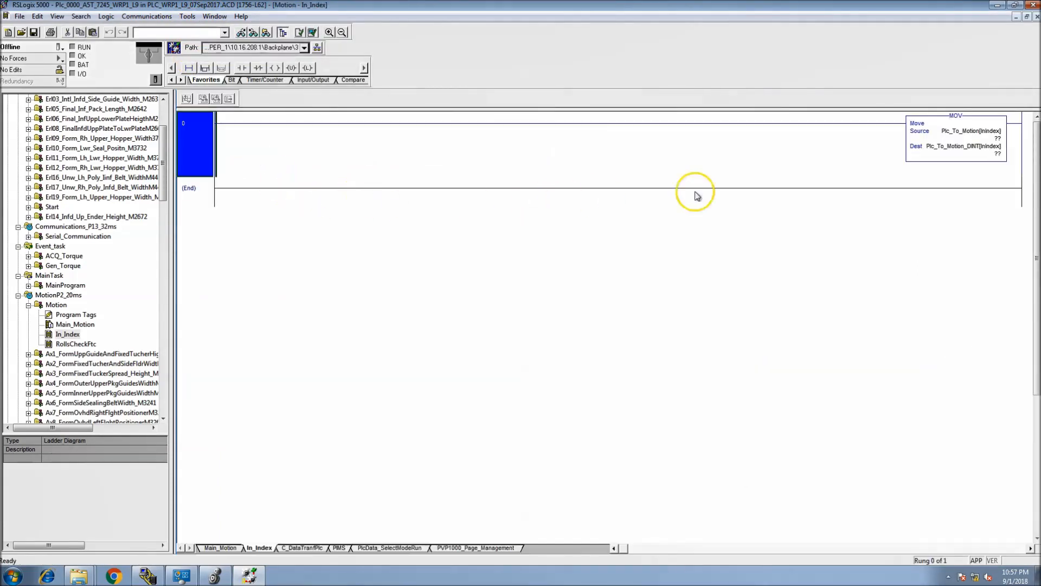
left_click(969, 137)
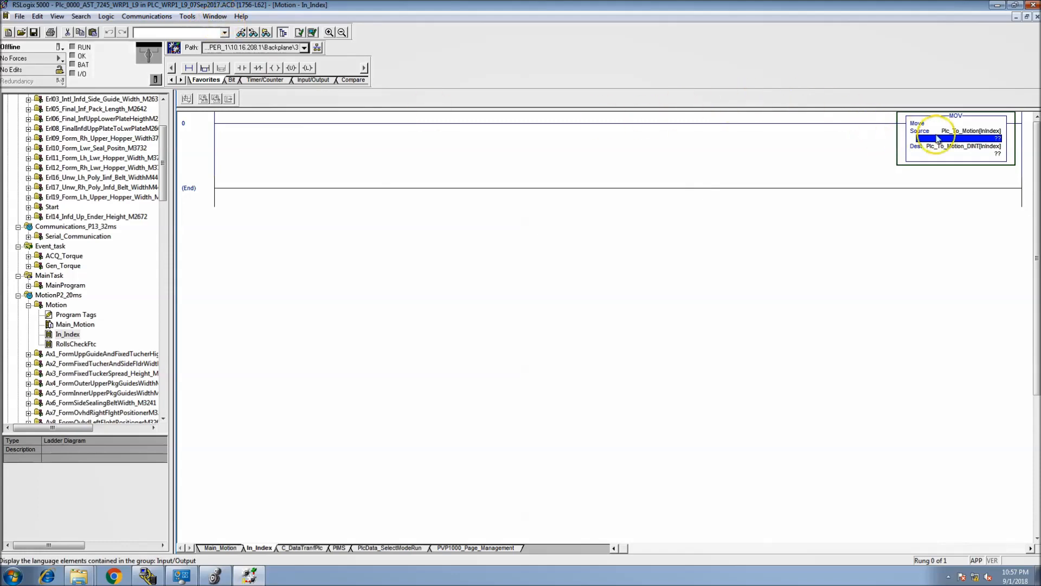
Monitor Plc_To_Motion, glance at Cross Reference, then return to In_Index.
right_click(953, 130)
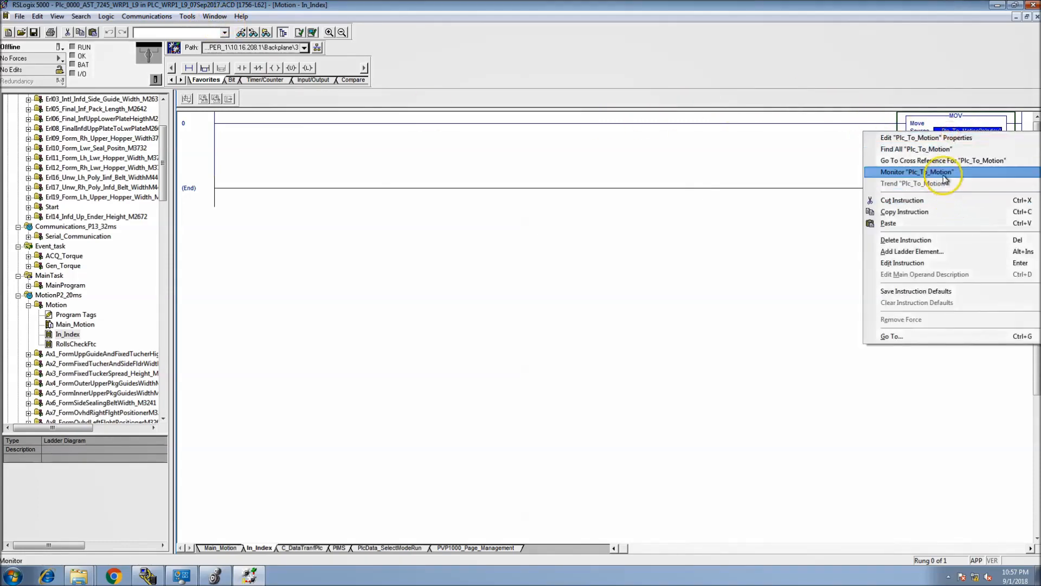
left_click(915, 172)
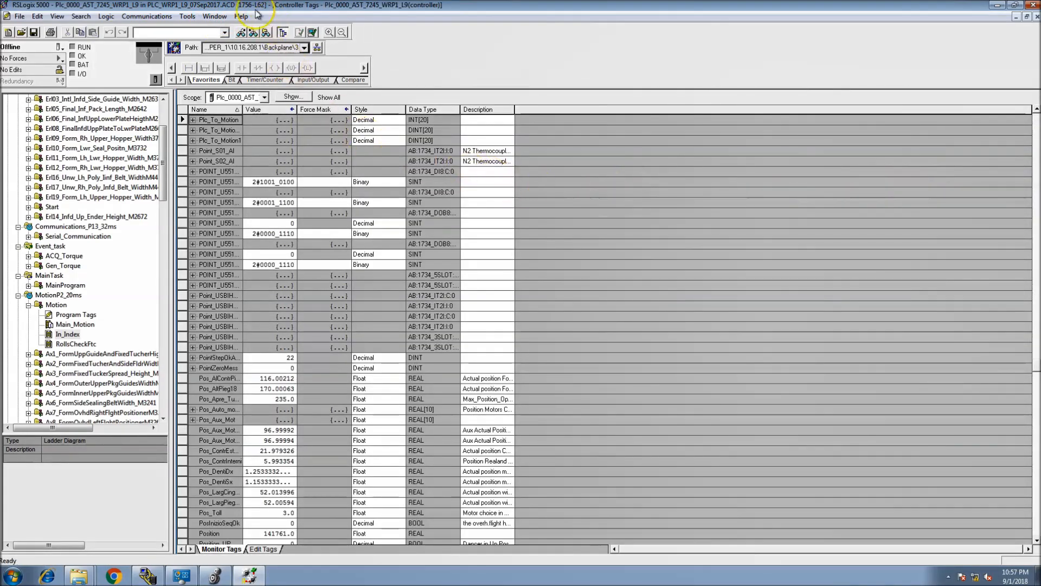
left_click(215, 16)
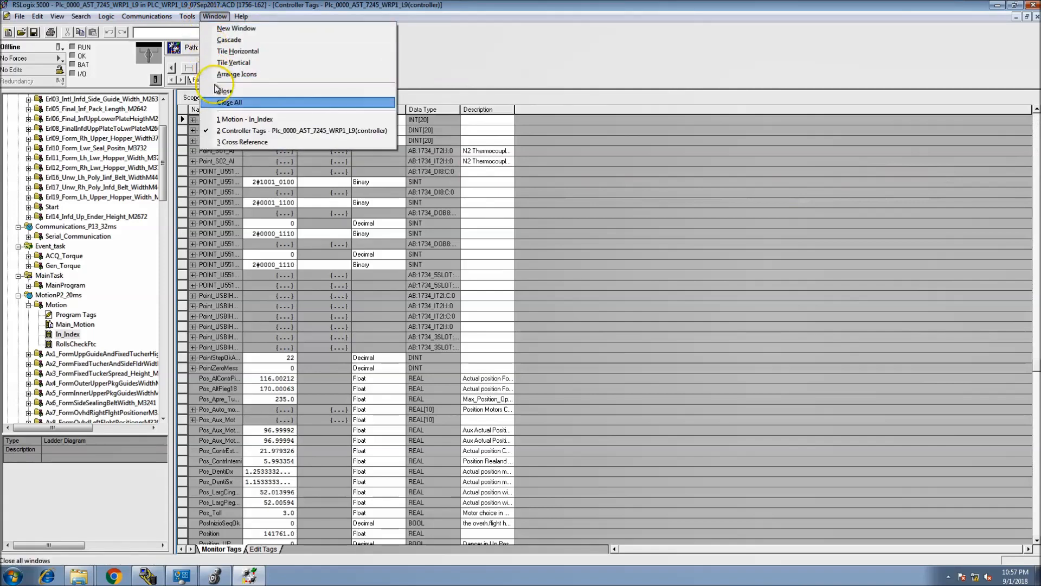
left_click(245, 142)
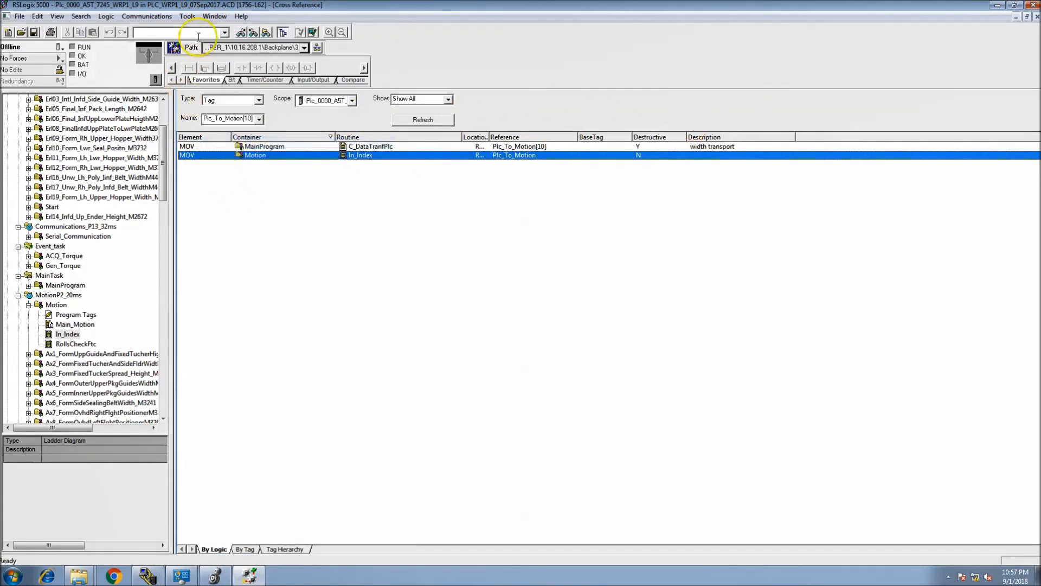
left_click(215, 16)
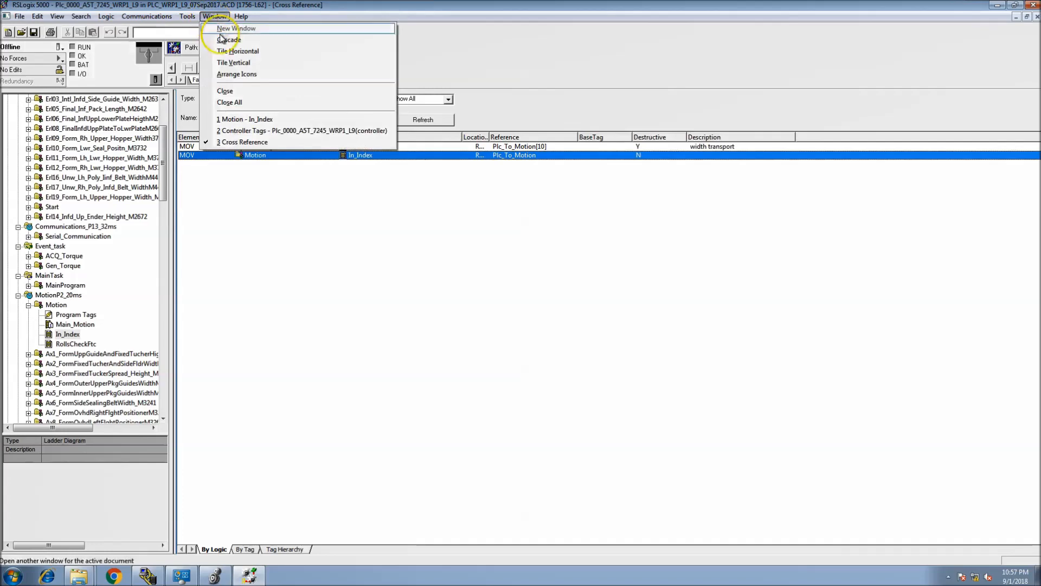
left_click(247, 119)
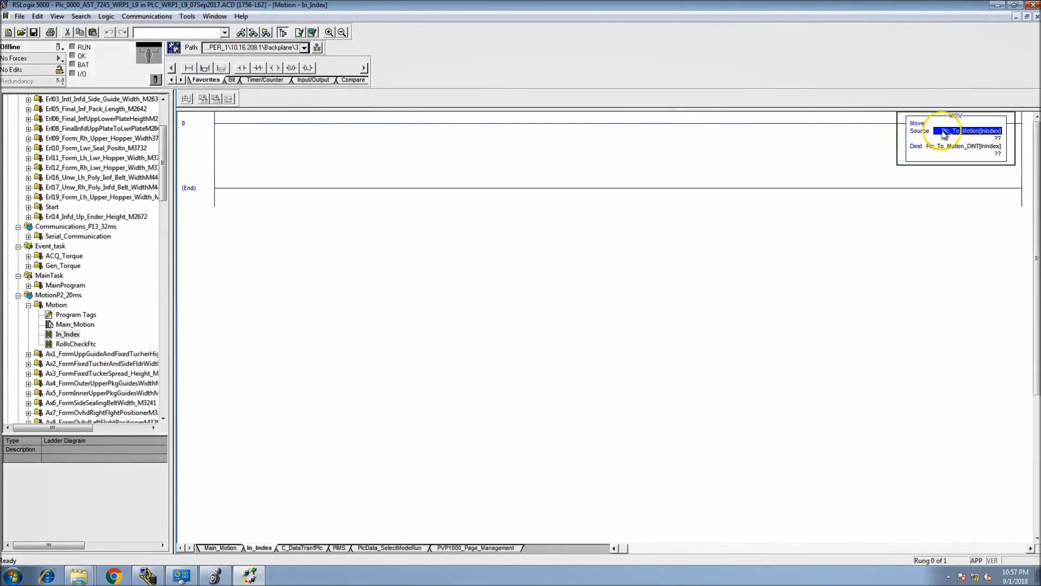
Check the Controller Tags monitor, then switch back to the cross-reference results.
right_click(949, 130)
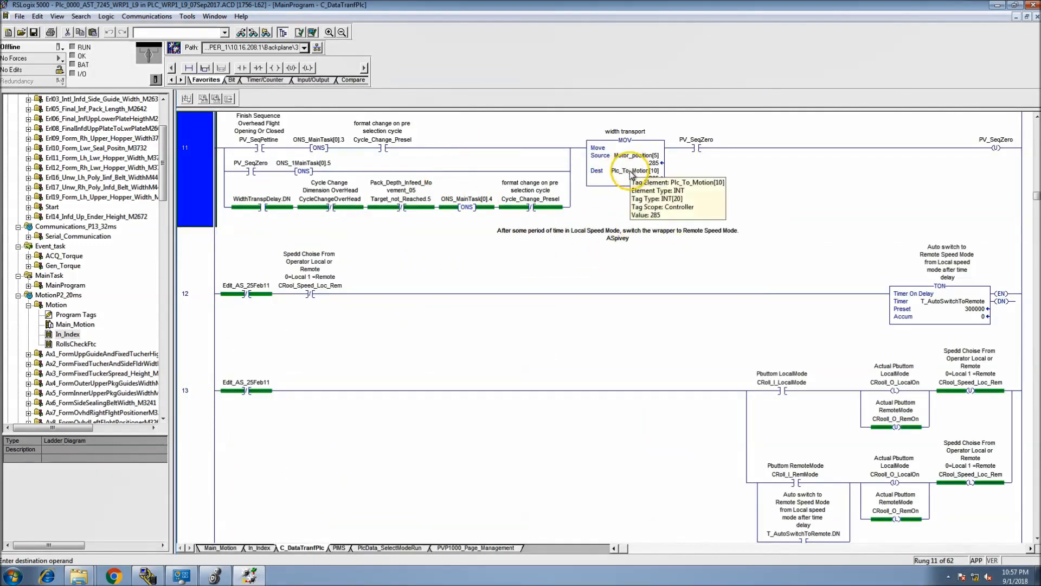
left_click(215, 16)
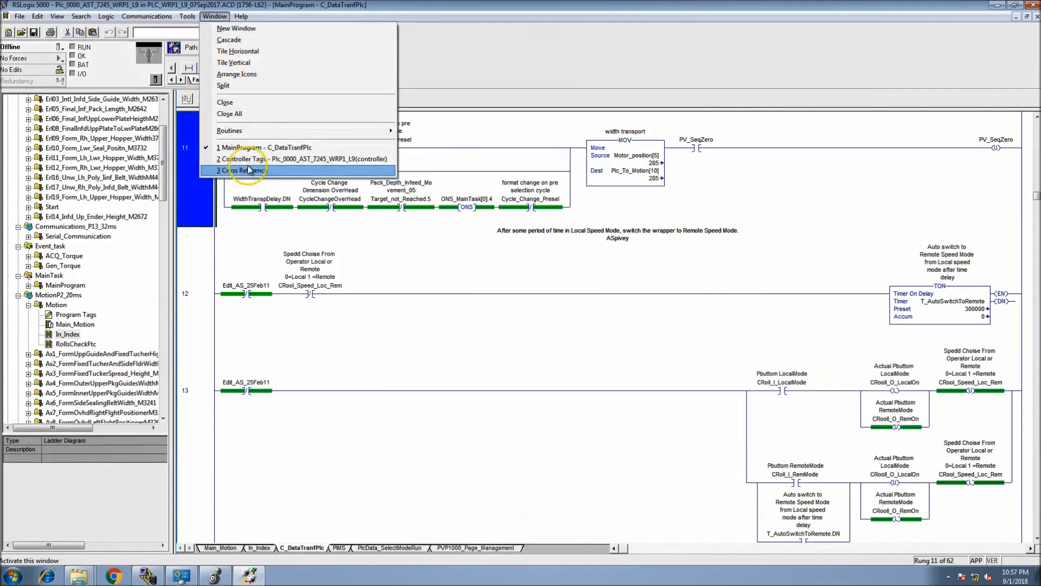
left_click(245, 158)
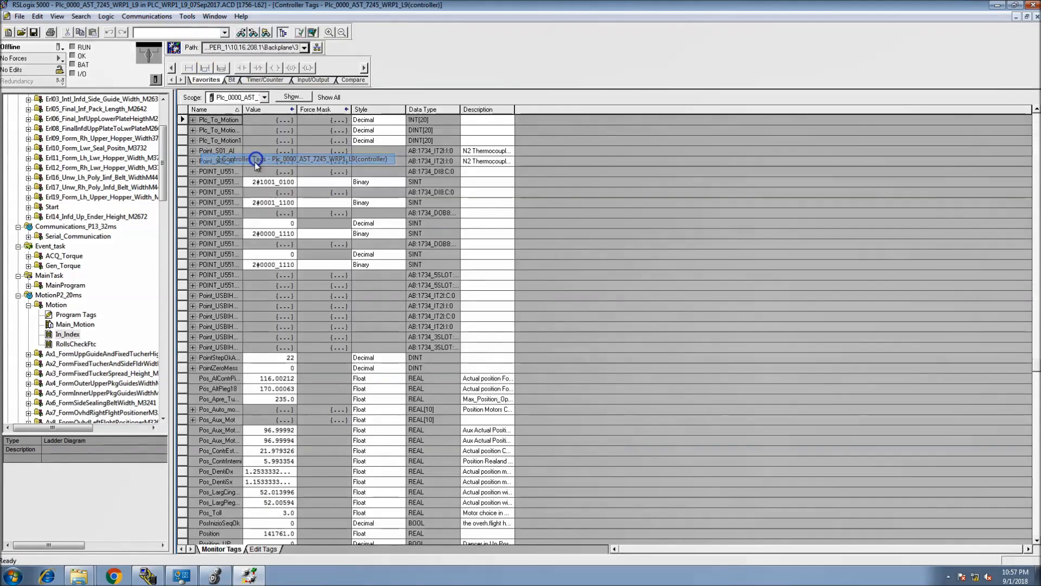
left_click(214, 15)
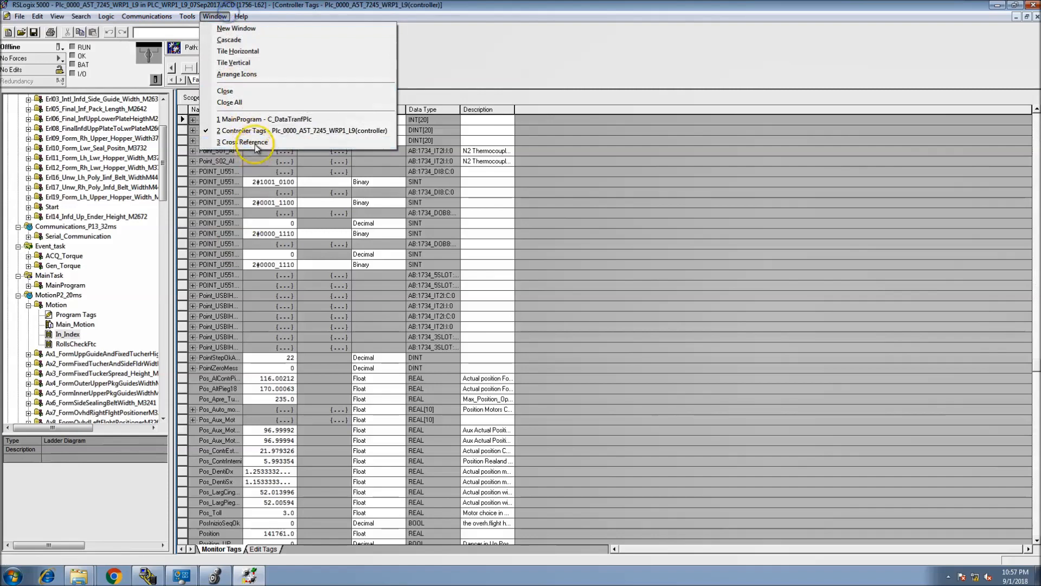
left_click(245, 142)
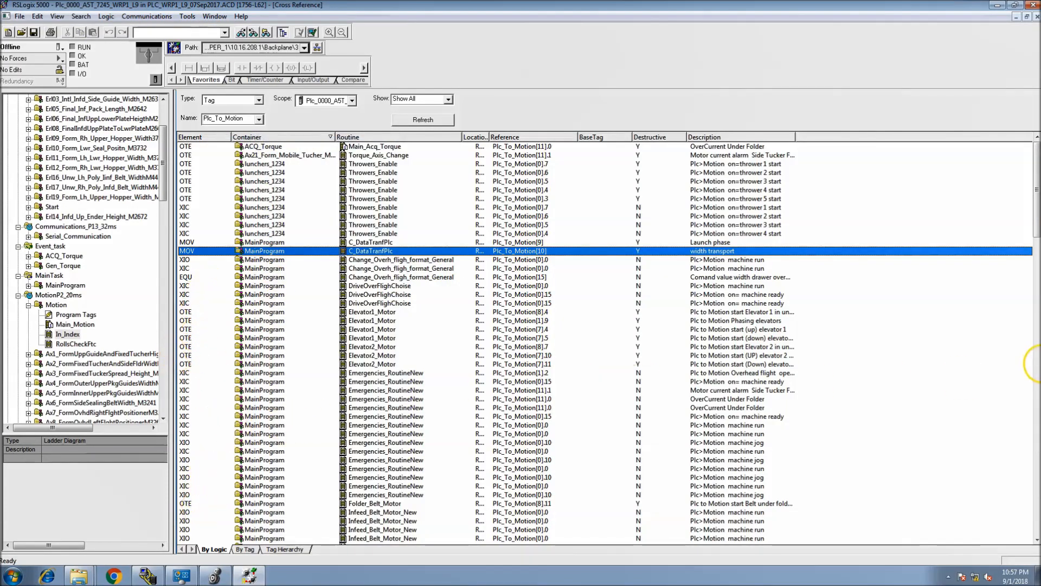
Monitor the Plc_To_Motion[15] tag from the Drawer_Case_Open MOV.
scroll("down", 3)
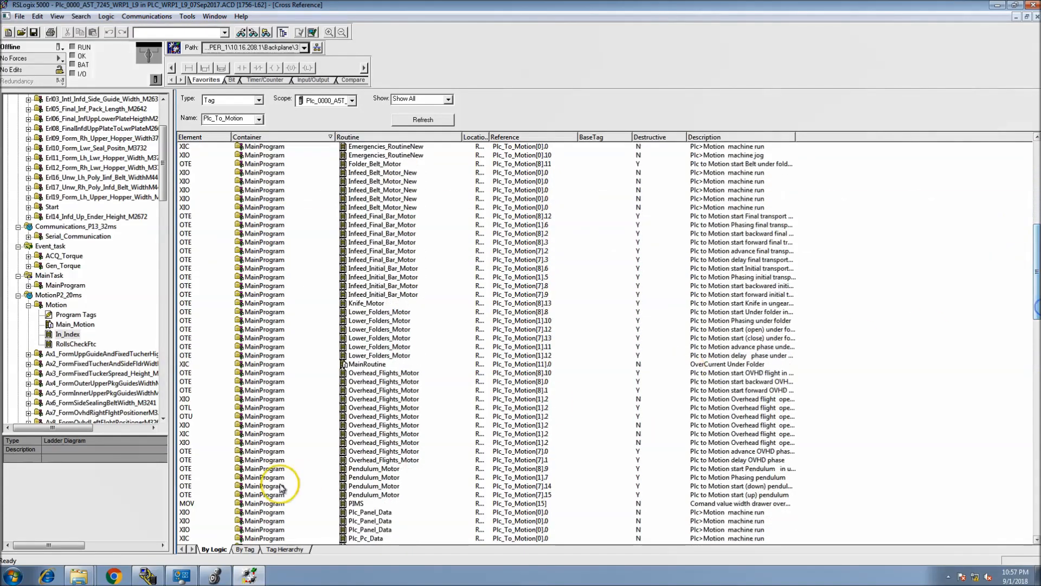
mouse_move(216, 497)
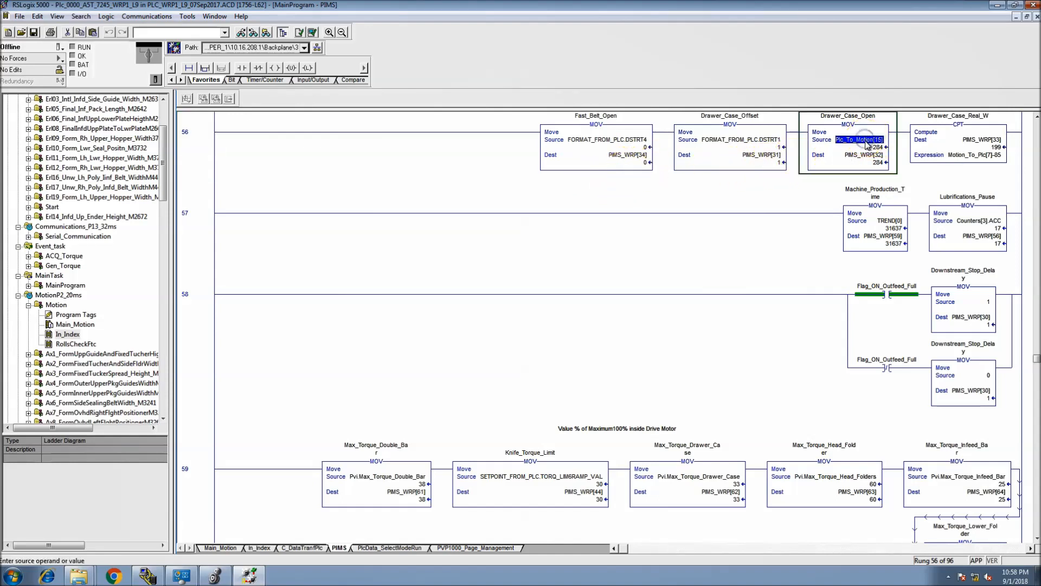
right_click(857, 139)
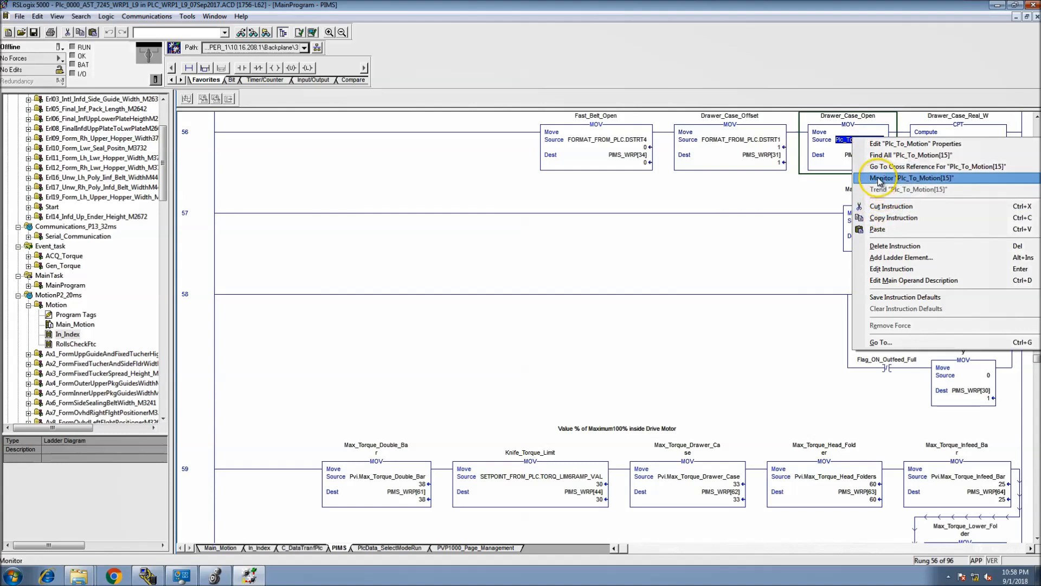
left_click(886, 177)
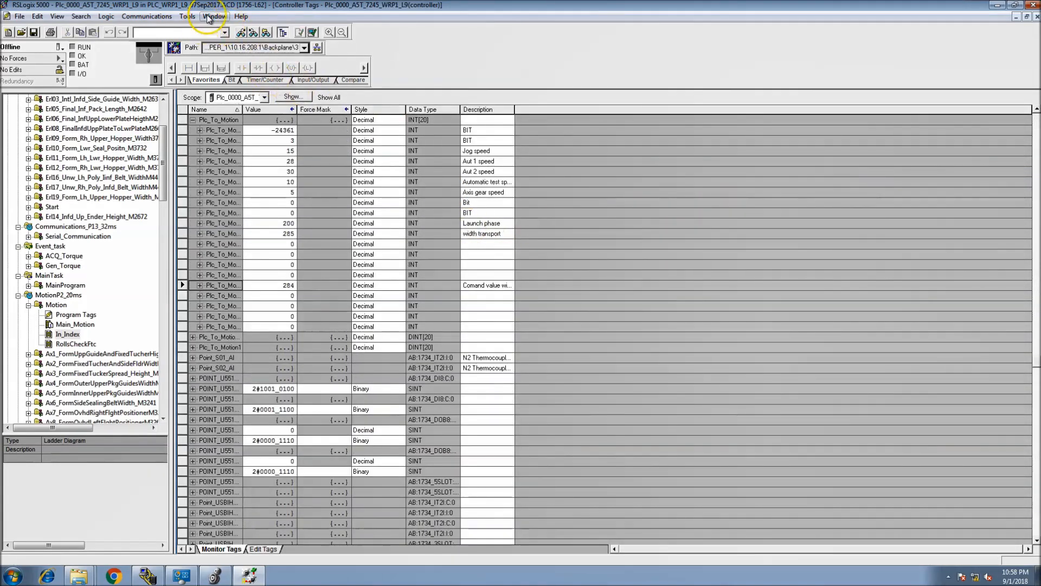
Return to the PIMS routine and list cross-references for Plc_To_Motion[15].
left_click(213, 15)
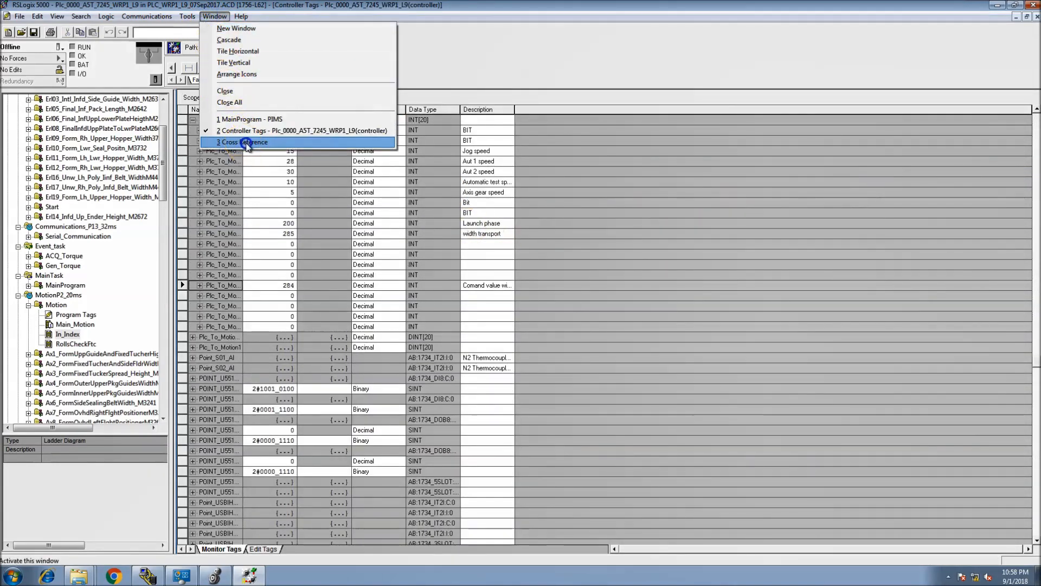
left_click(251, 119)
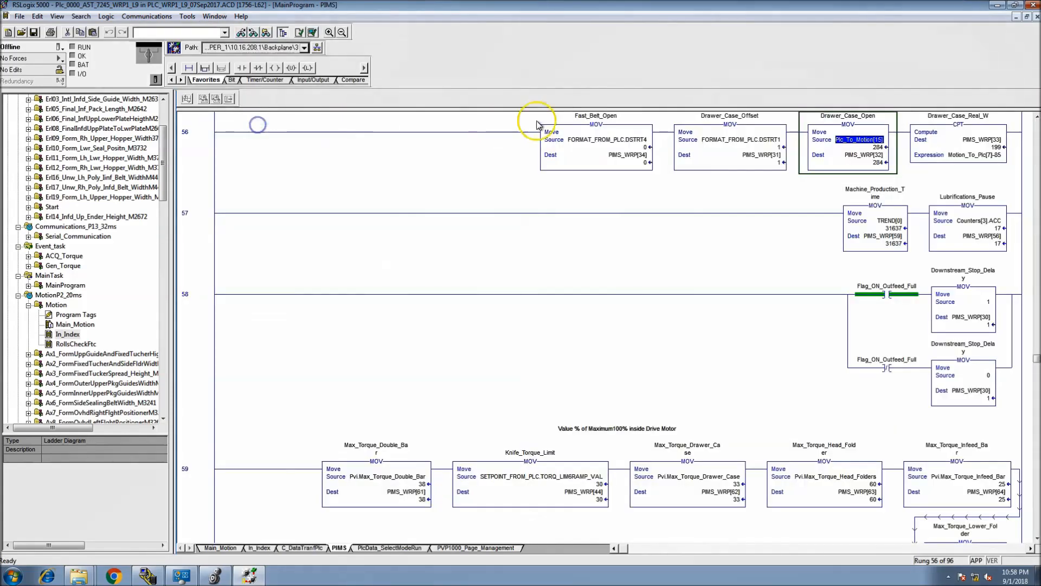
right_click(855, 140)
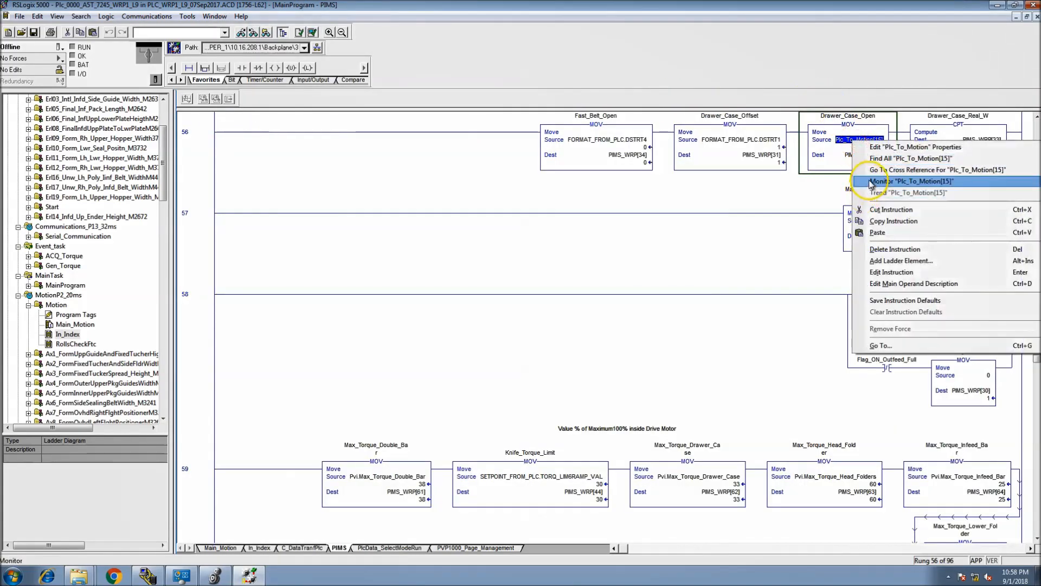
left_click(941, 169)
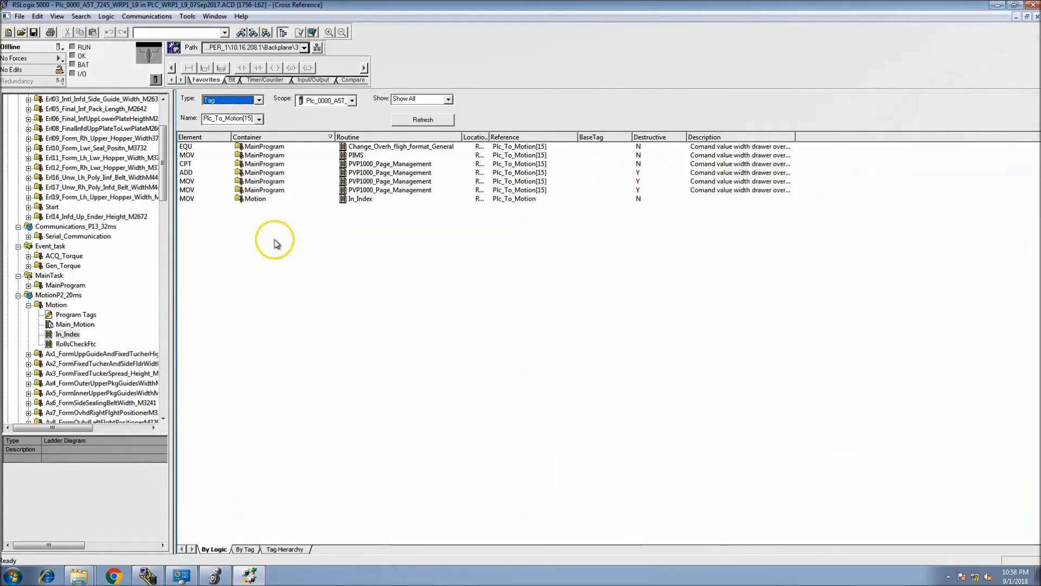
mouse_move(198, 152)
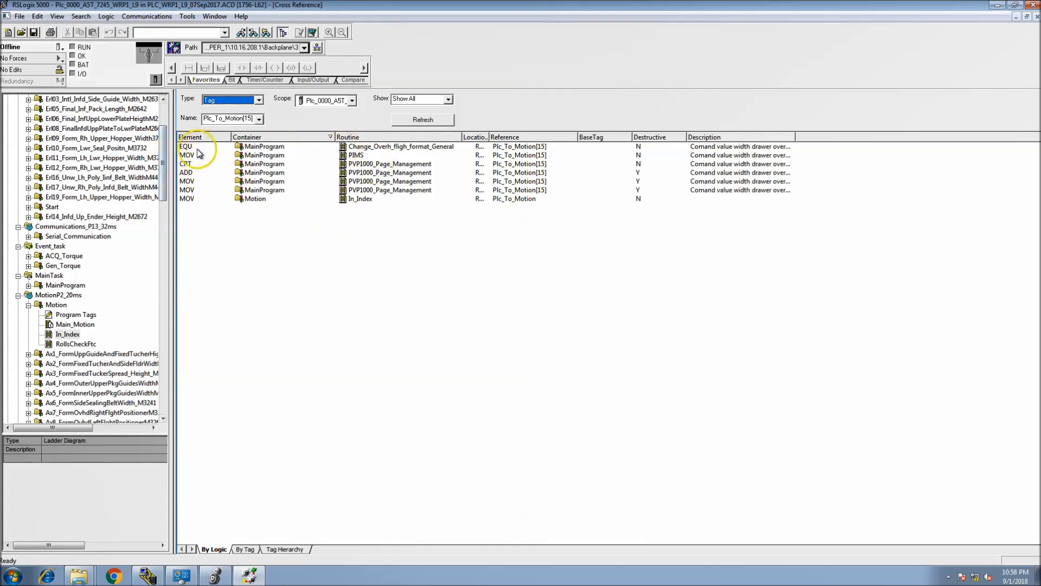
mouse_move(174, 214)
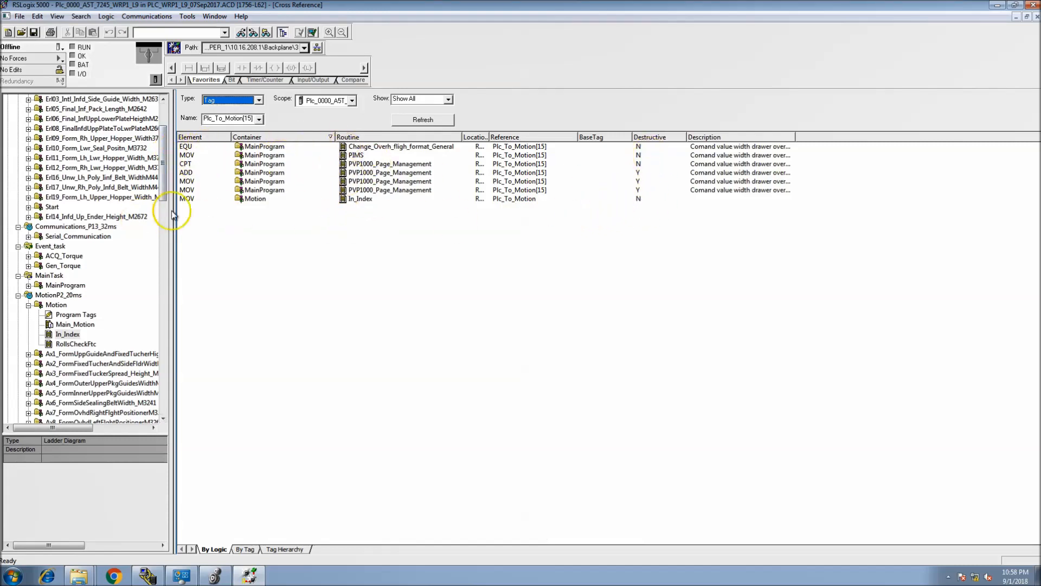
mouse_move(511, 210)
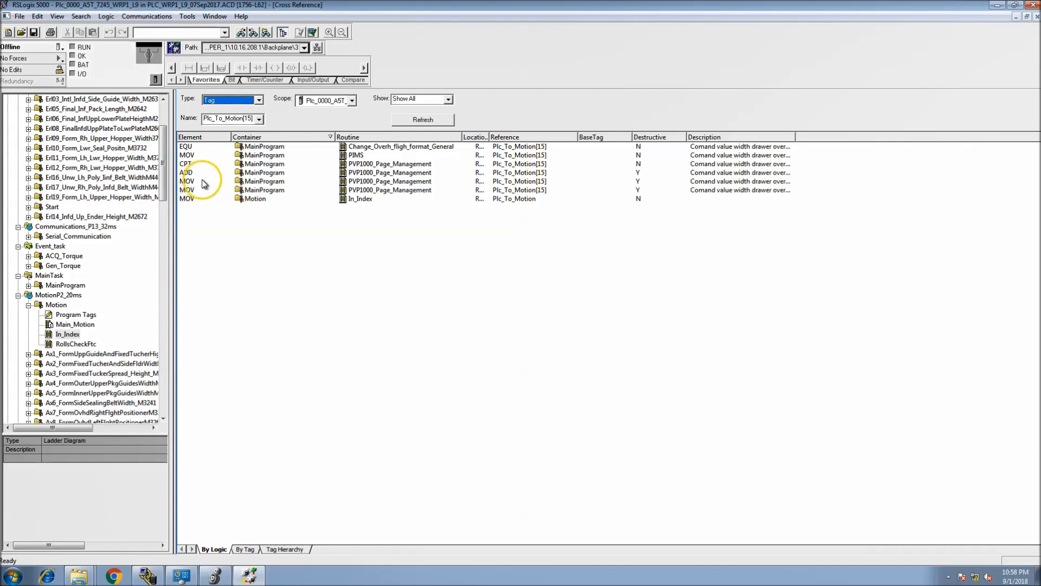
mouse_move(210, 175)
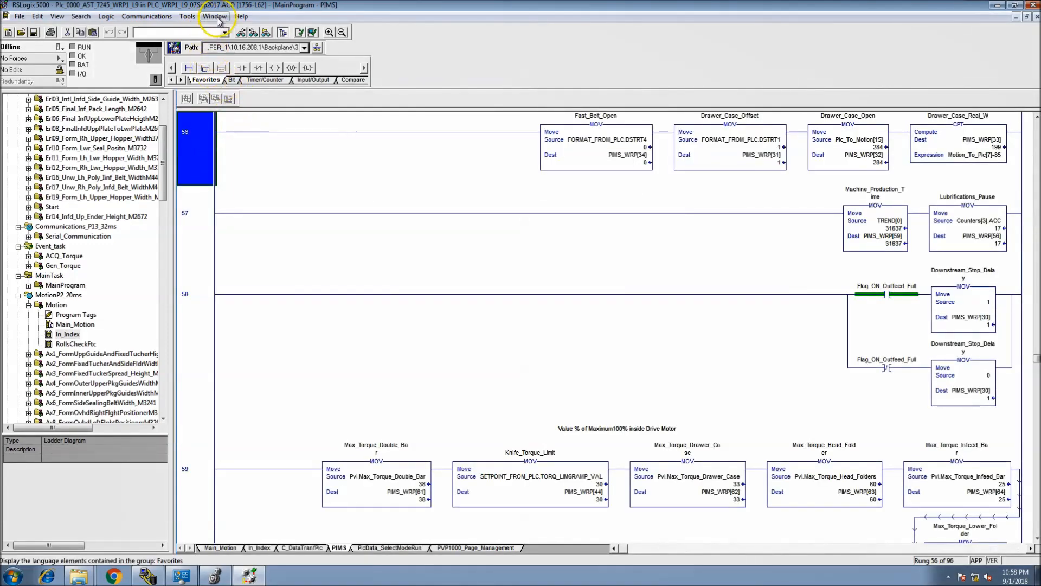
Switch to Cross Reference and open the In_Index MOV for Plc_To_Motion[InIndex].
left_click(214, 15)
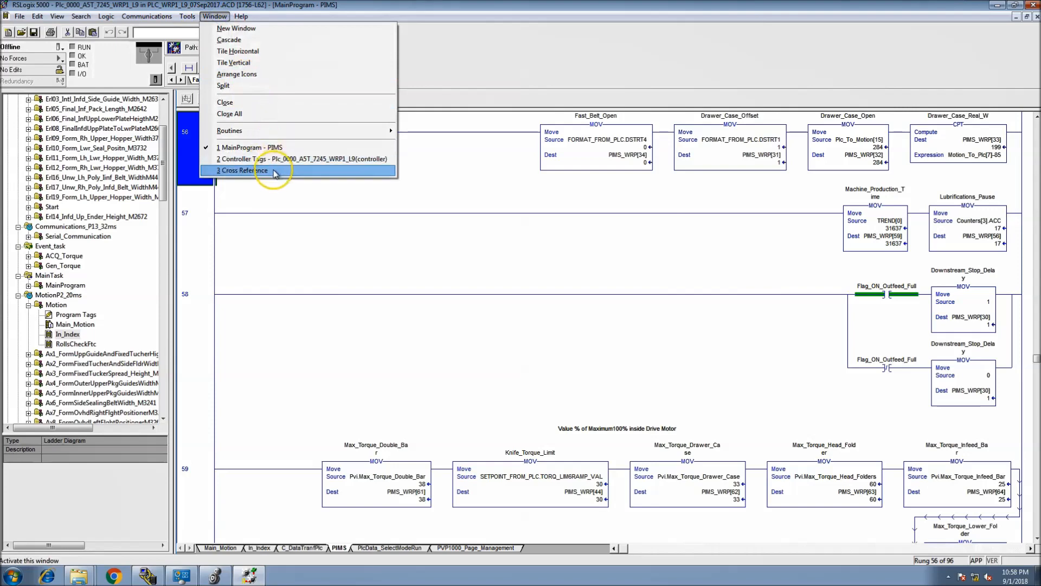
left_click(245, 170)
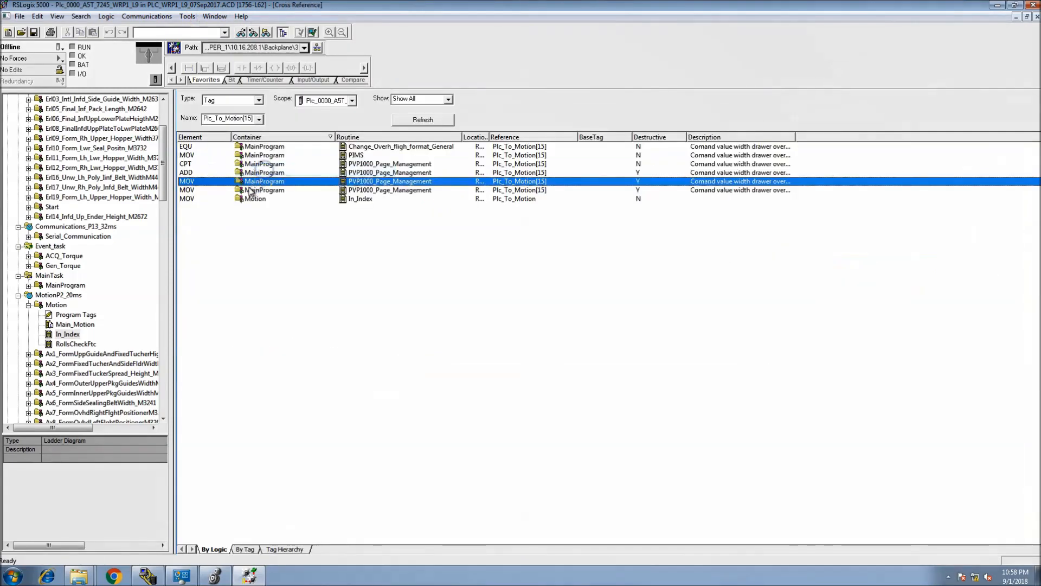
double_click(390, 180)
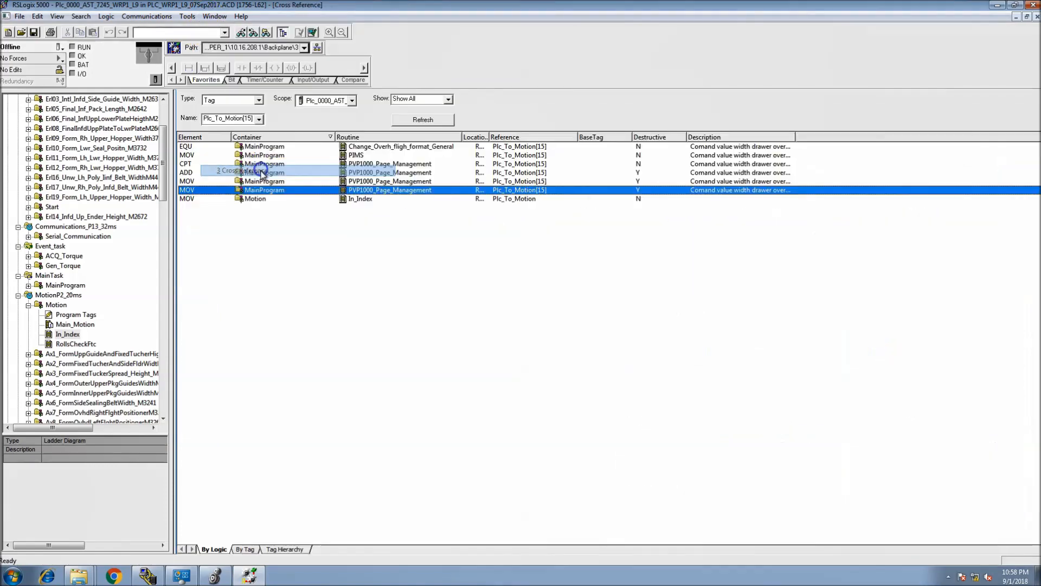
double_click(360, 199)
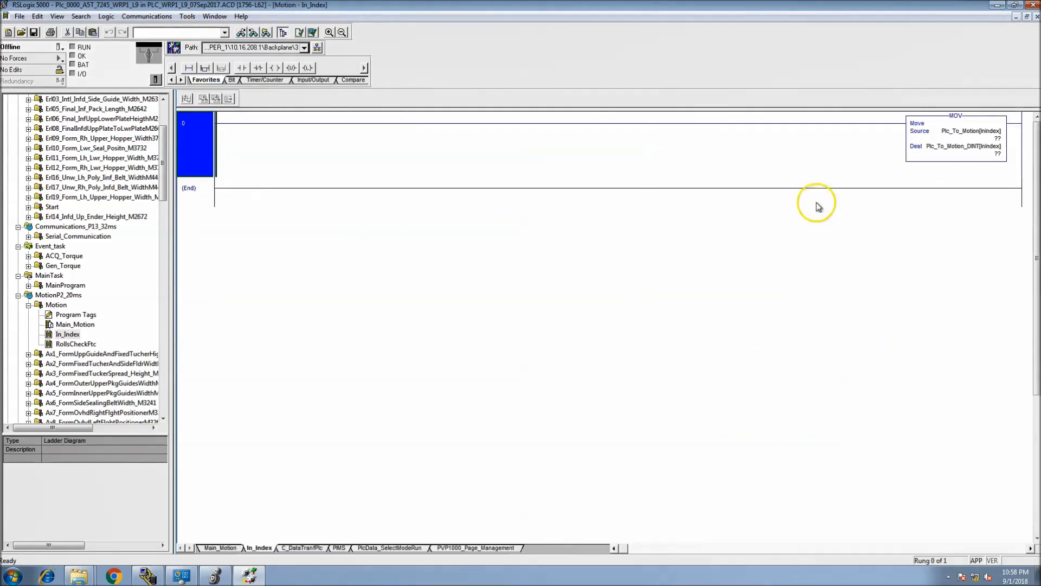
mouse_move(535, 234)
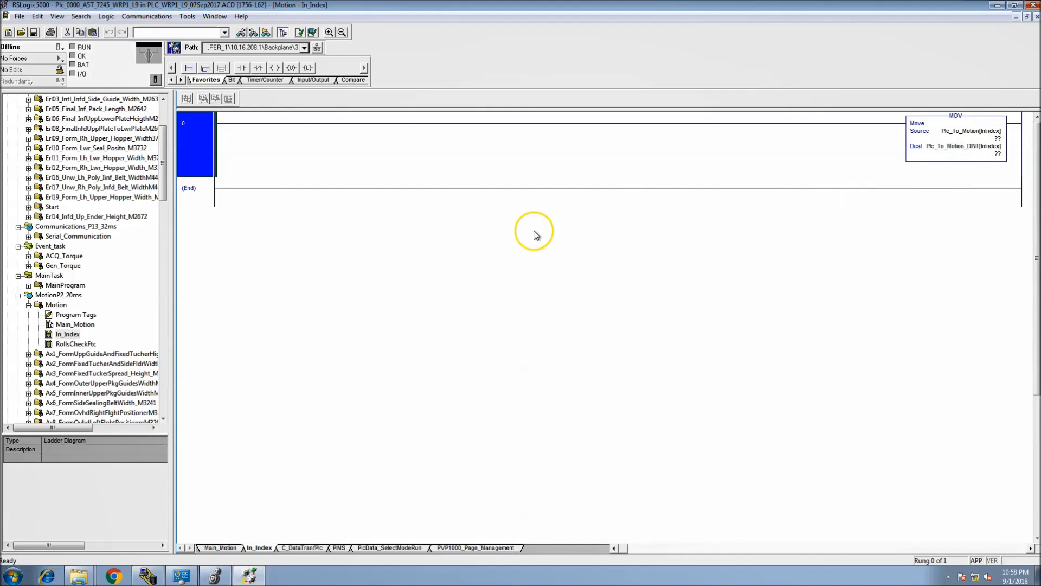
left_click(214, 16)
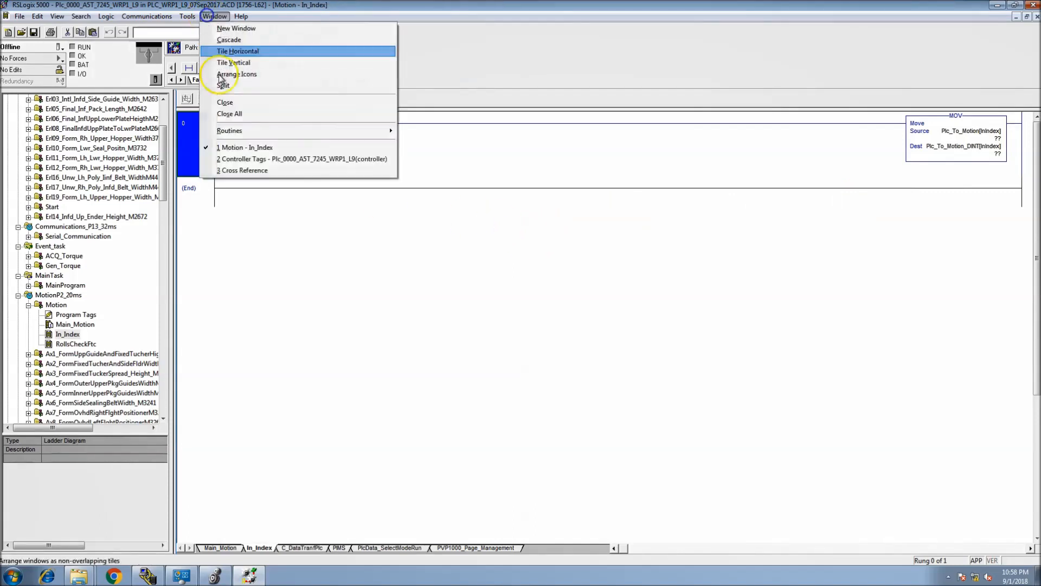
mouse_move(245, 170)
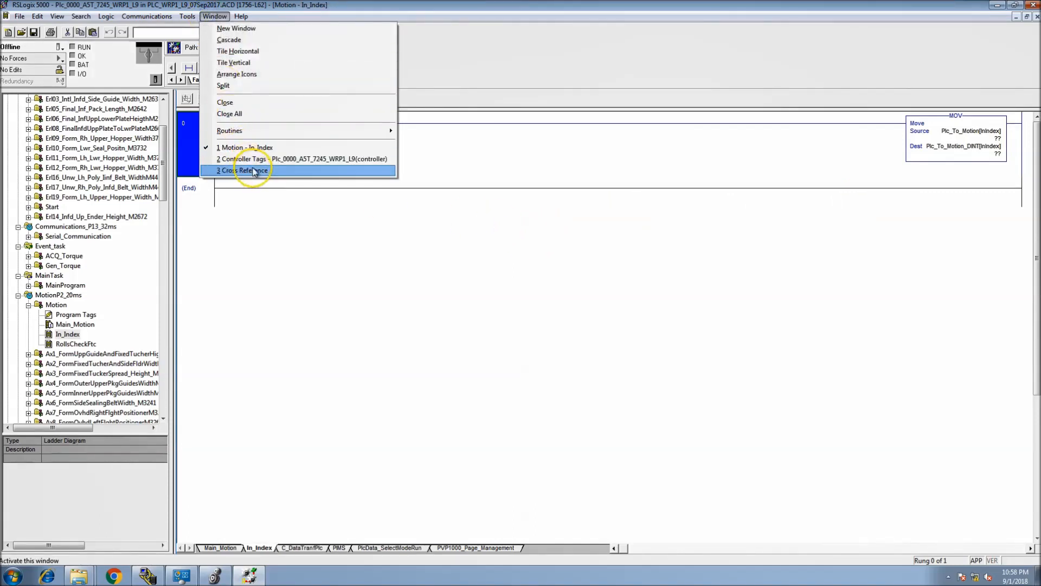
left_click(245, 170)
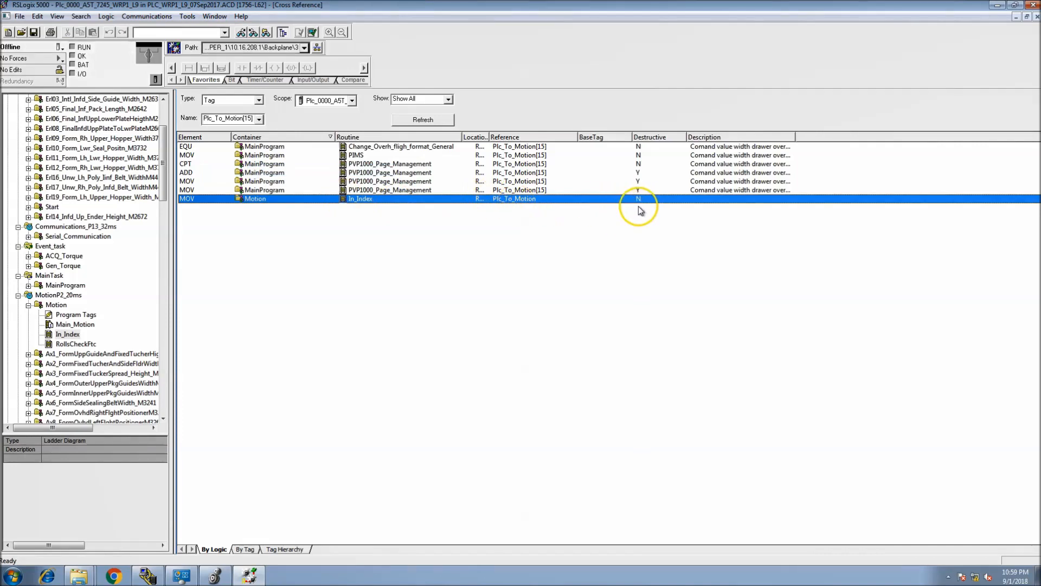
mouse_move(624, 214)
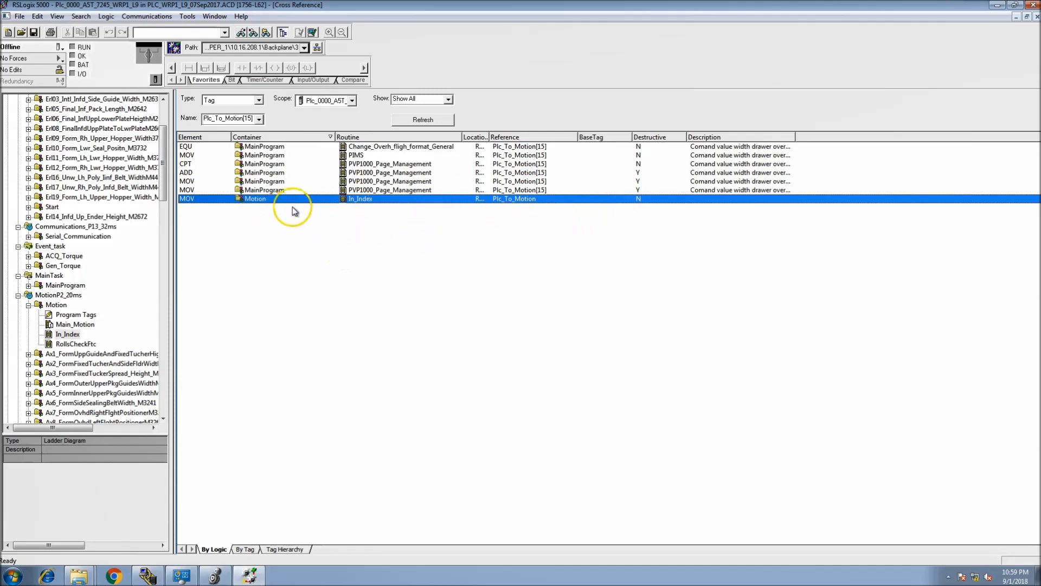
mouse_move(198, 204)
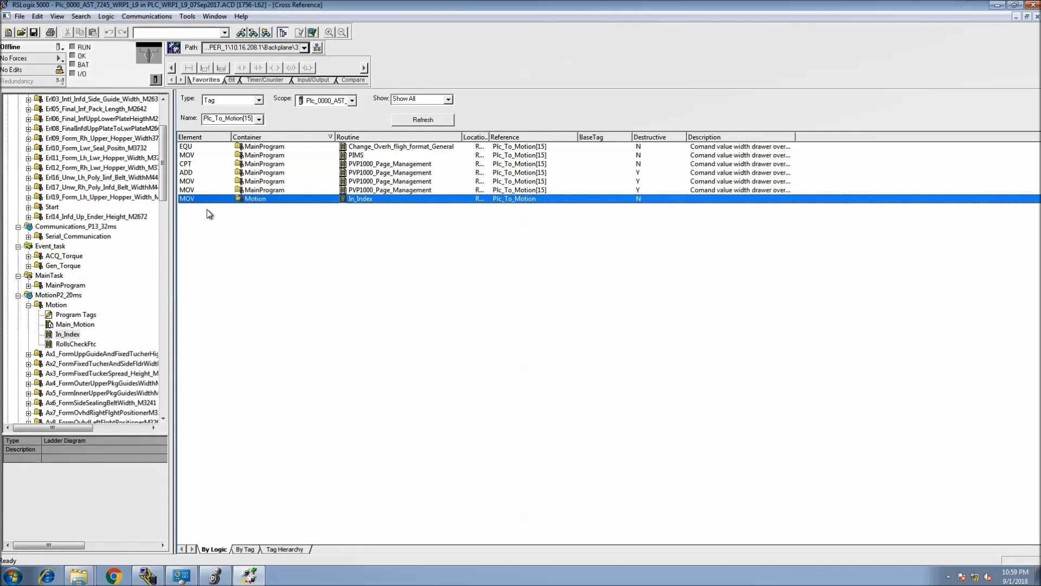
mouse_move(211, 210)
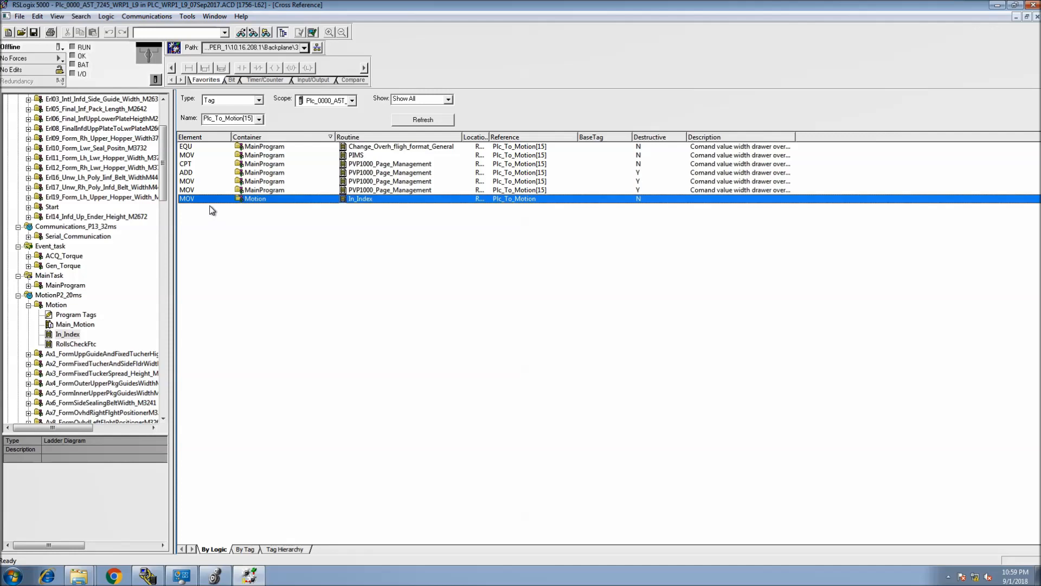
mouse_move(209, 205)
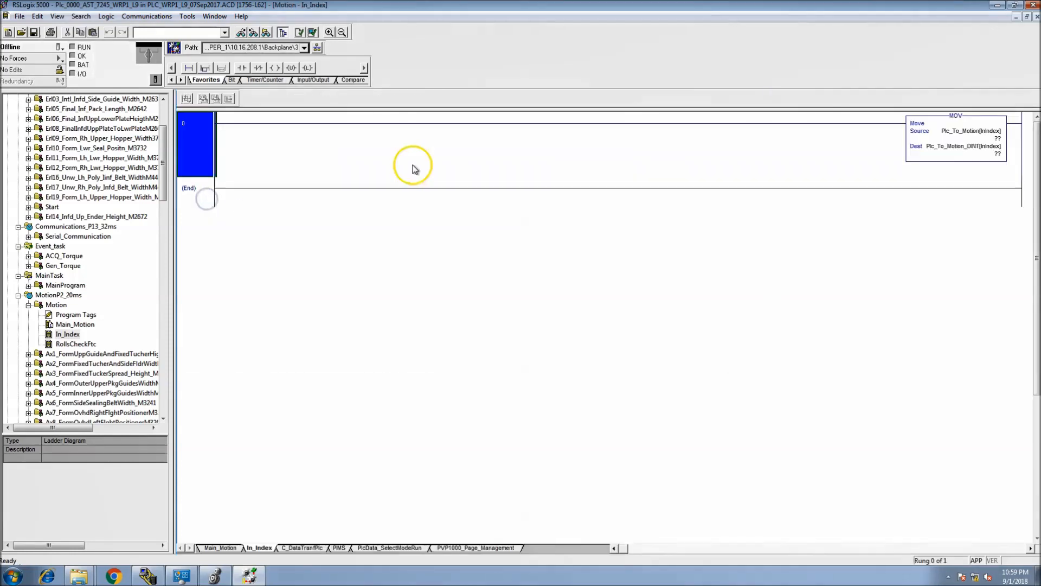
mouse_move(618, 165)
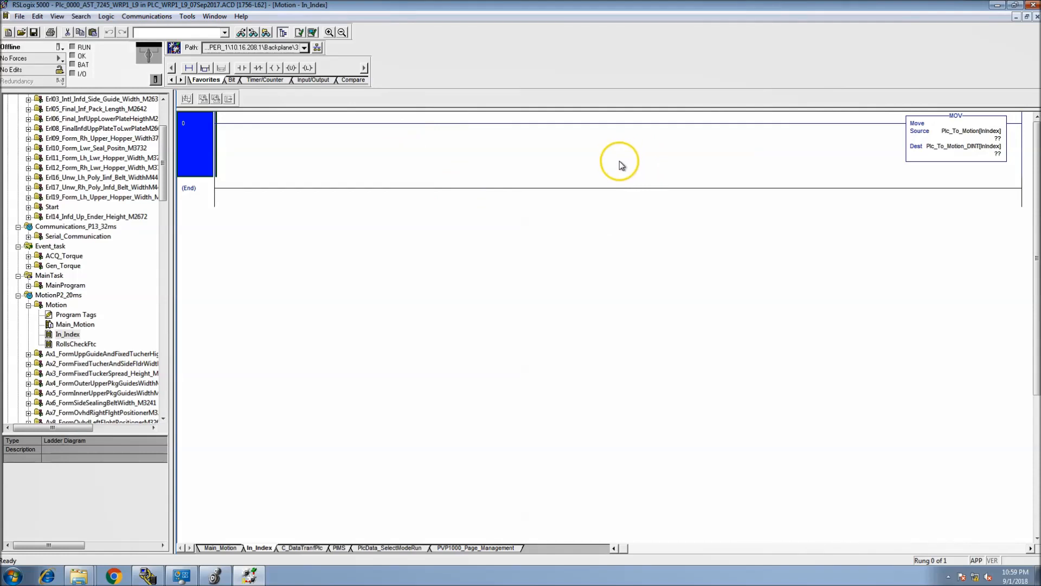
mouse_move(617, 169)
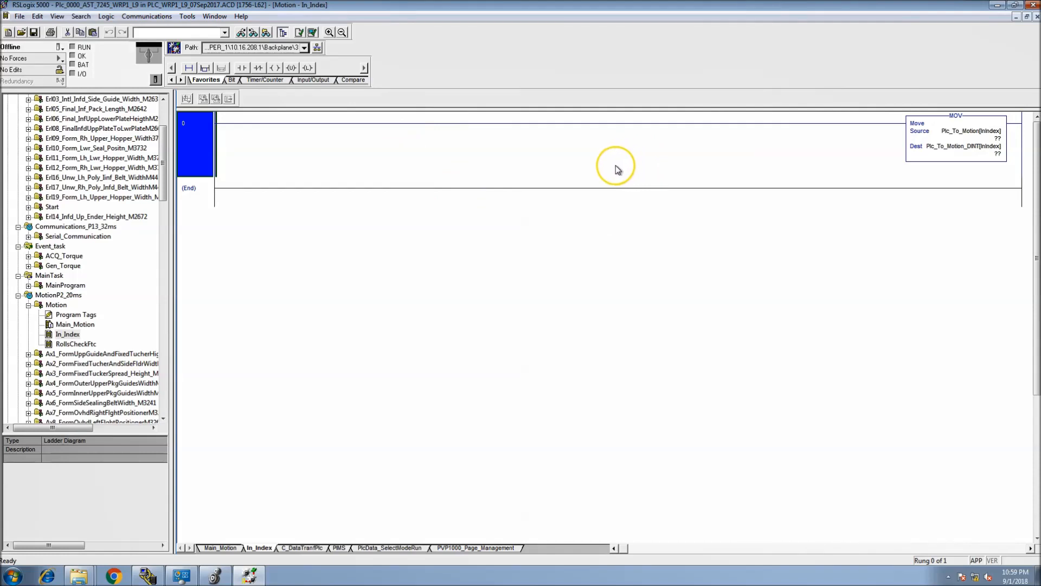
mouse_move(539, 209)
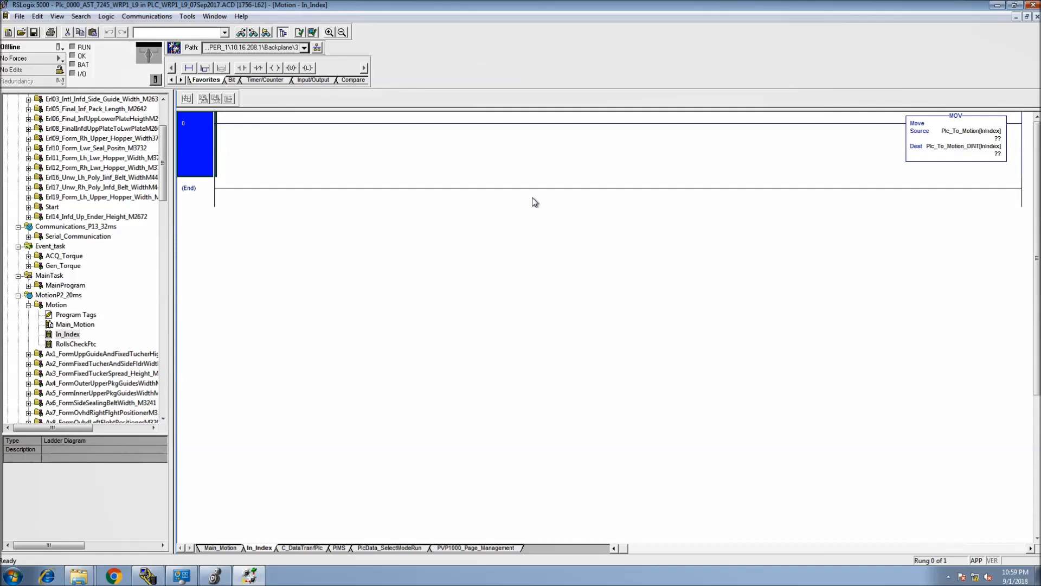
mouse_move(533, 199)
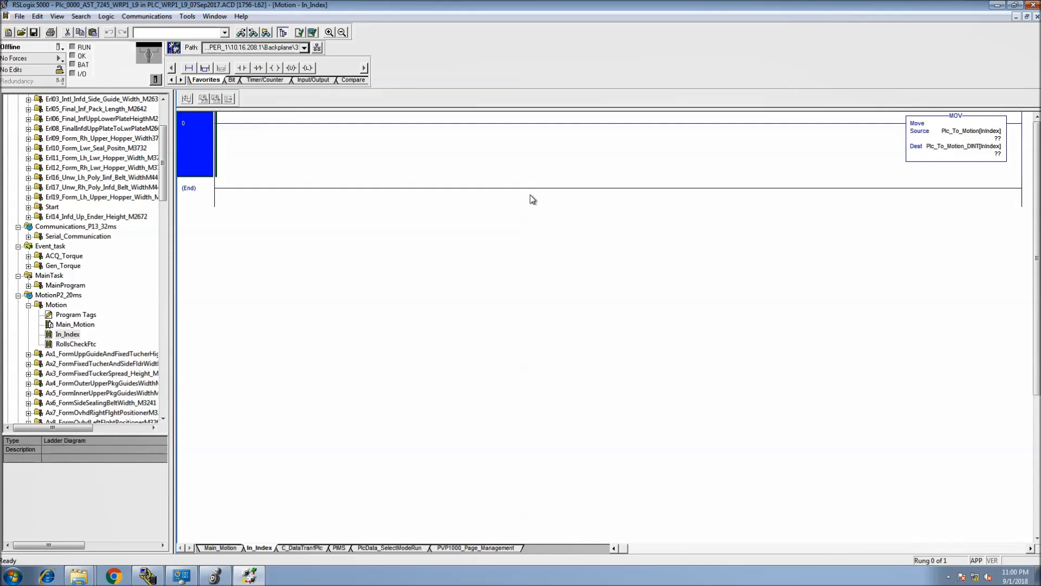
mouse_move(527, 197)
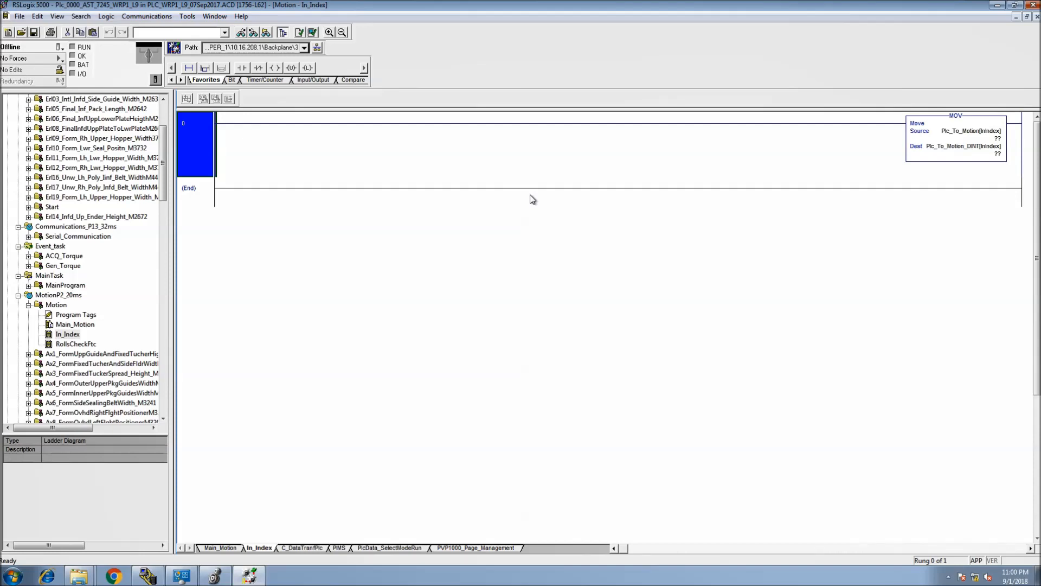
mouse_move(531, 198)
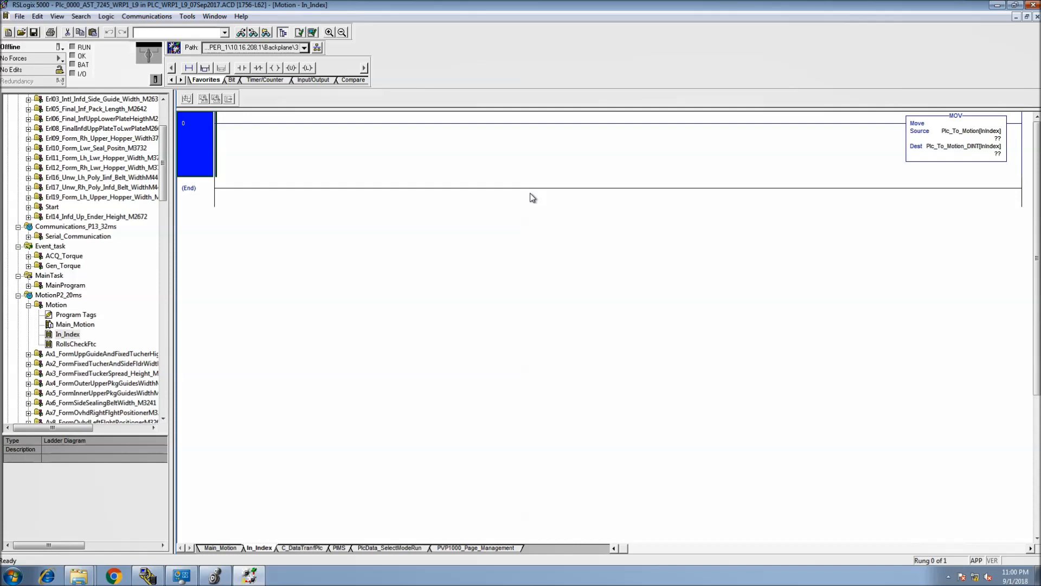